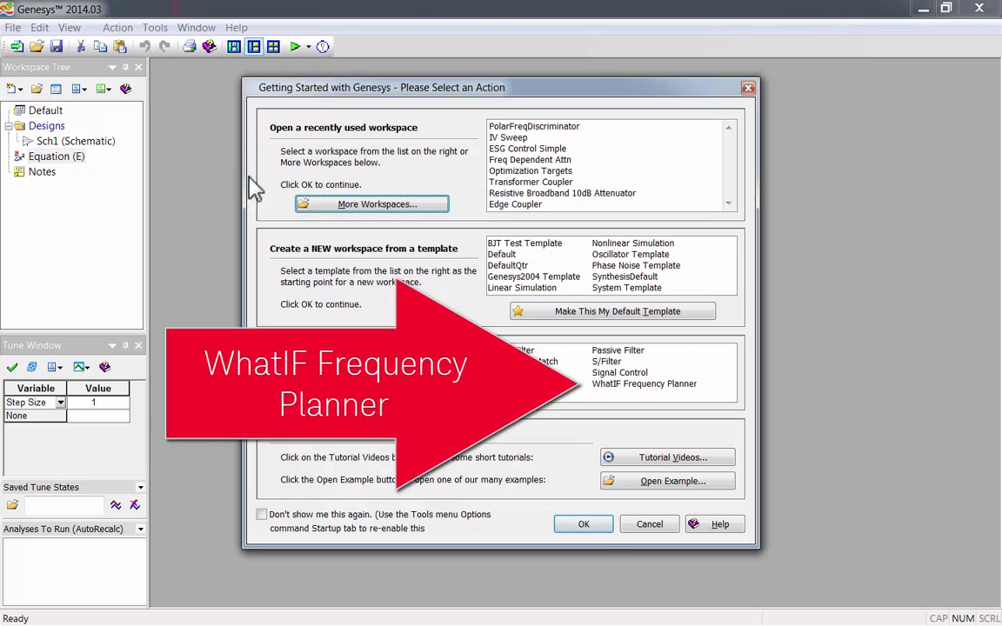
Step: Create a new workspace from the WhatIF Frequency Planner template
{"action": "left_click", "coordinate": [644, 384]}
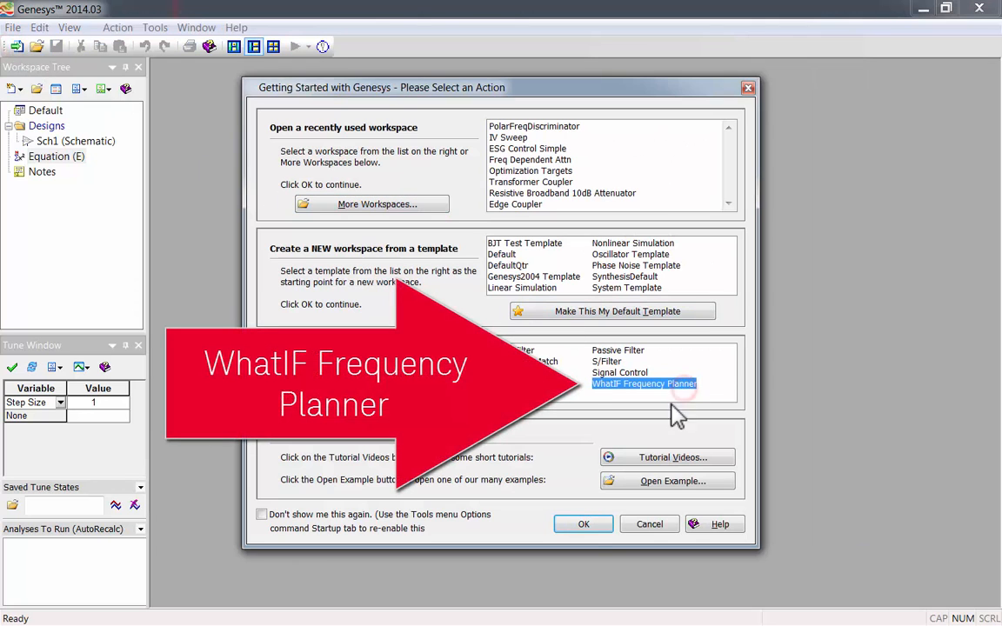
{"action": "left_click", "coordinate": [583, 524]}
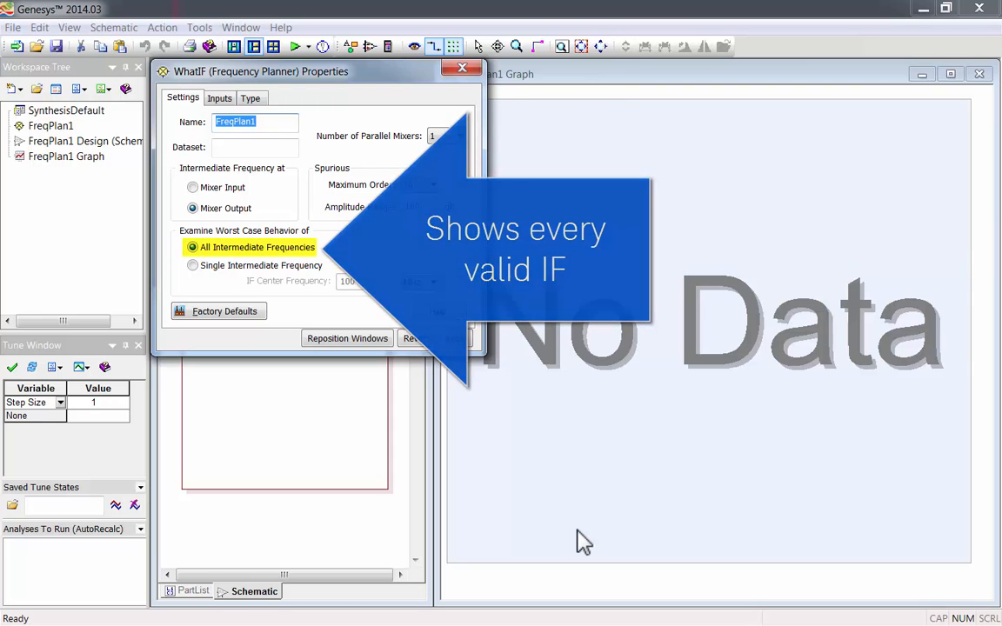
Step: Review the WhatIF settings, then display Mixer 1's input parameters
{"action": "left_click", "coordinate": [192, 266]}
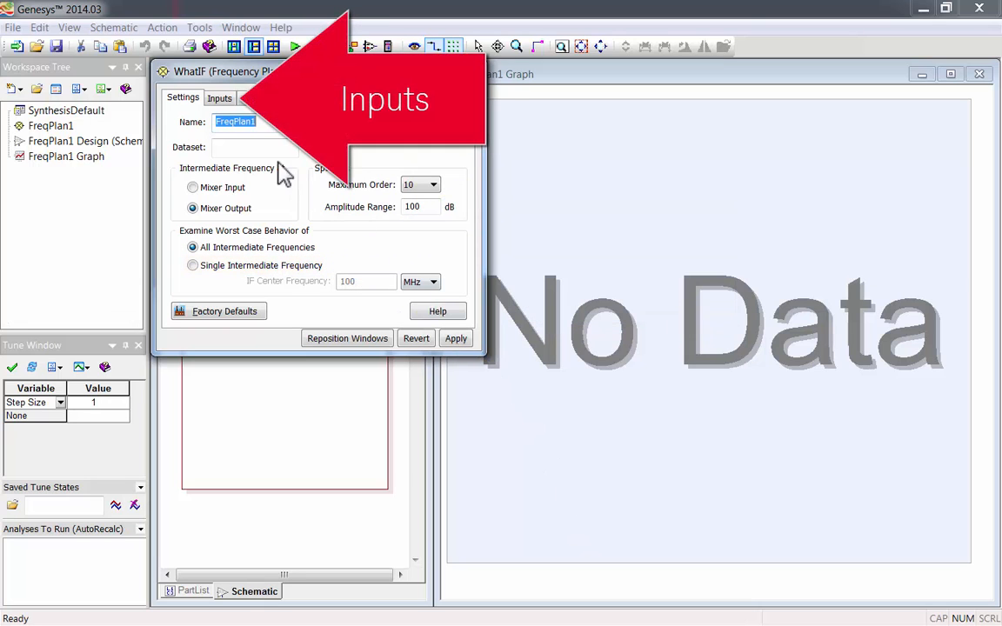
{"action": "left_click", "coordinate": [220, 98]}
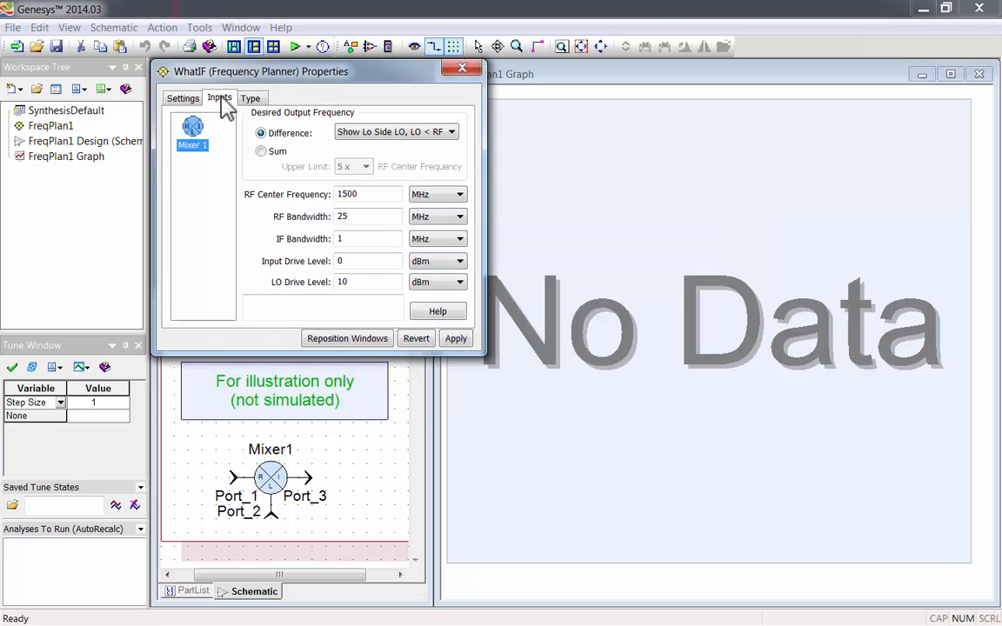
Step: Set Number of Parallel Mixers to 2 and apply the change
{"action": "left_click", "coordinate": [182, 97]}
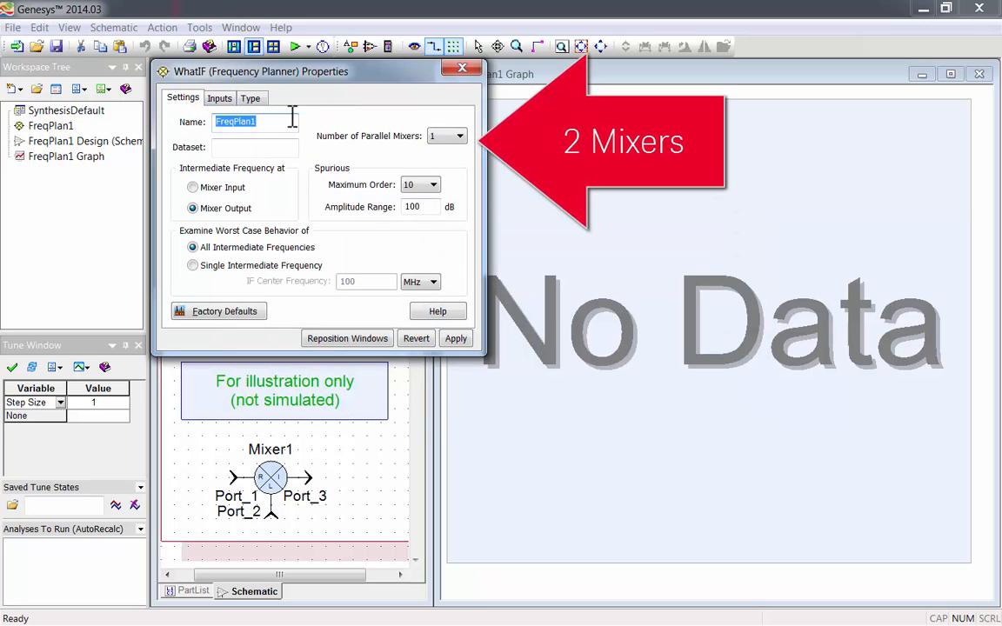
{"action": "left_click", "coordinate": [459, 136]}
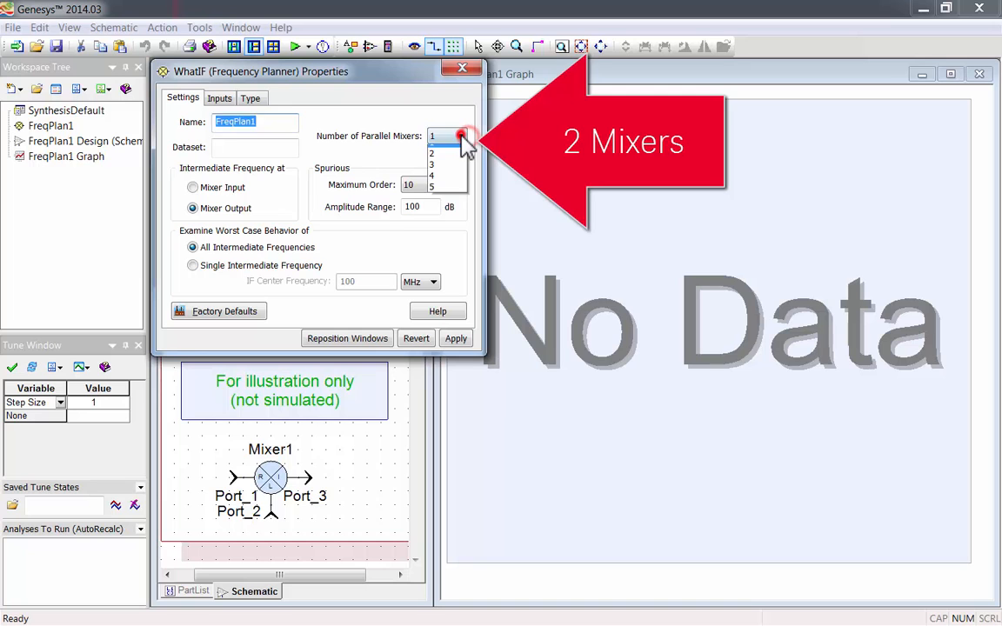
{"action": "left_click", "coordinate": [431, 154]}
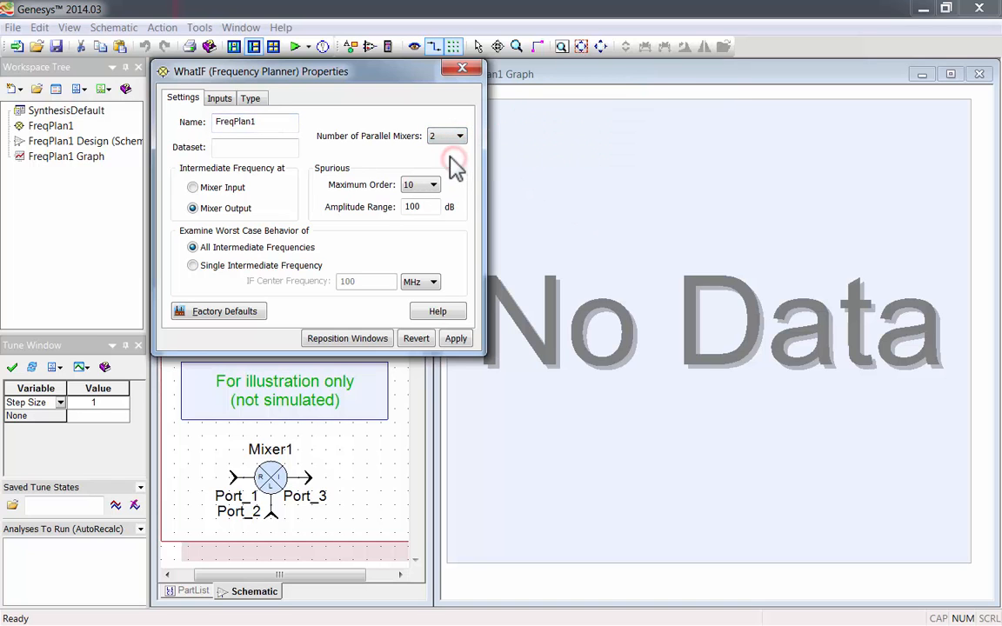
{"action": "left_click", "coordinate": [219, 98]}
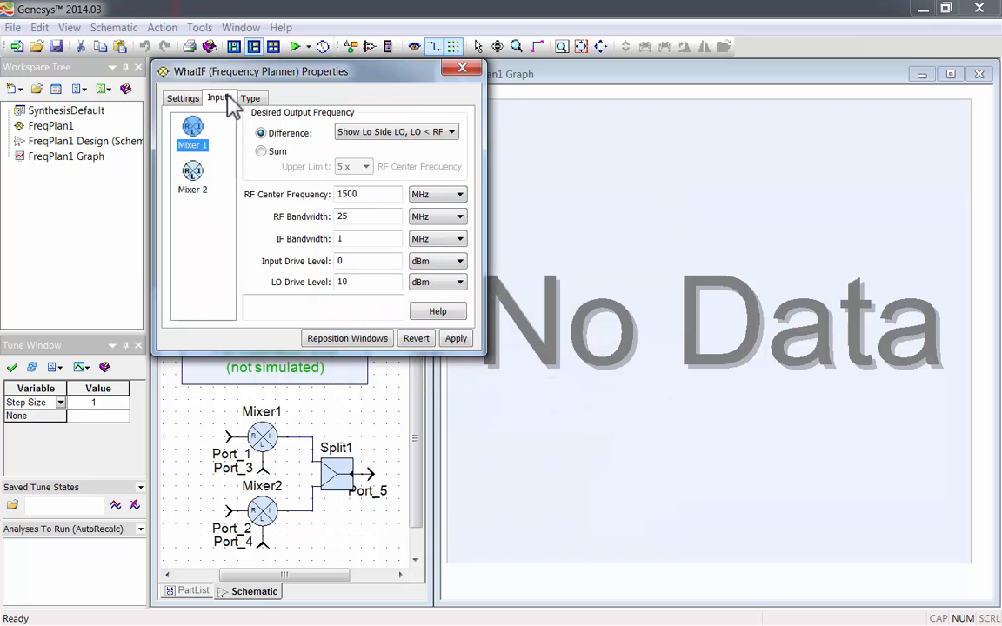
Step: Enter Mixer 1's RF center 881.5 MHz, IF bandwidth 1.25, input drive -10, LO drive 7
{"action": "left_click", "coordinate": [364, 193]}
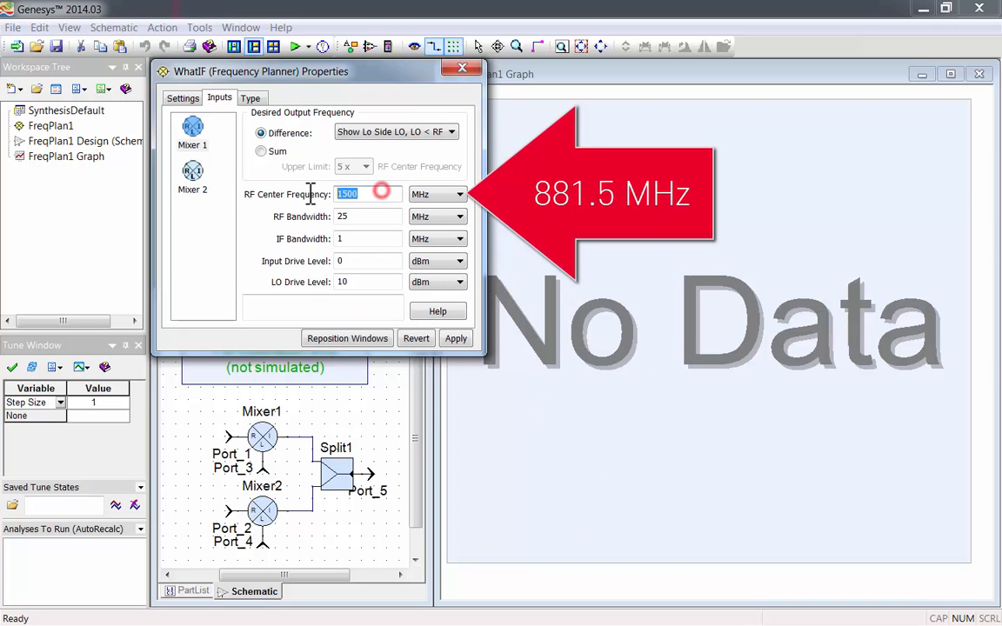
{"action": "type", "text": "881."}
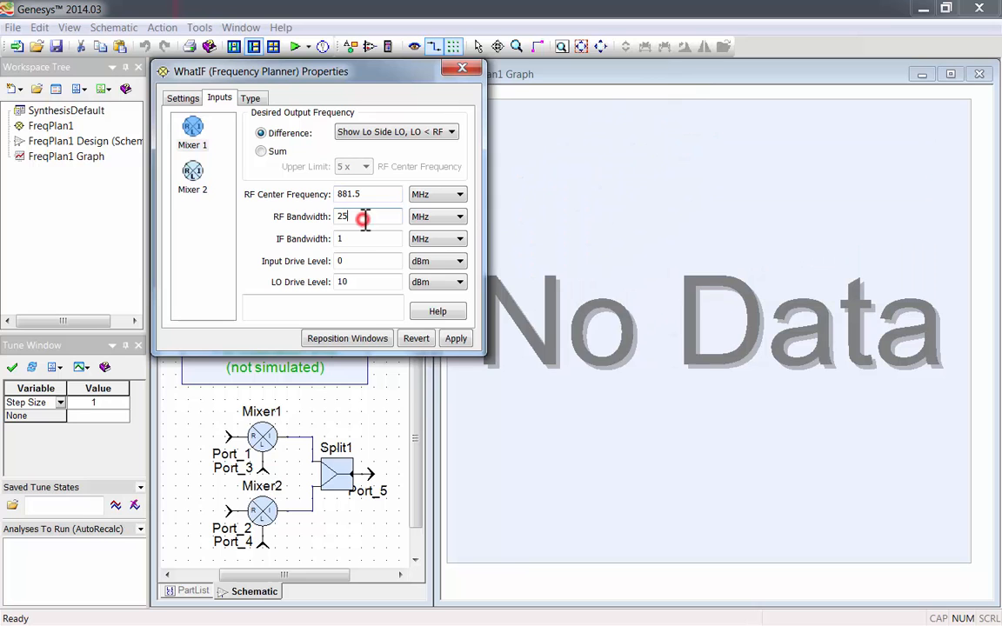
{"action": "mouse_move", "coordinate": [361, 239]}
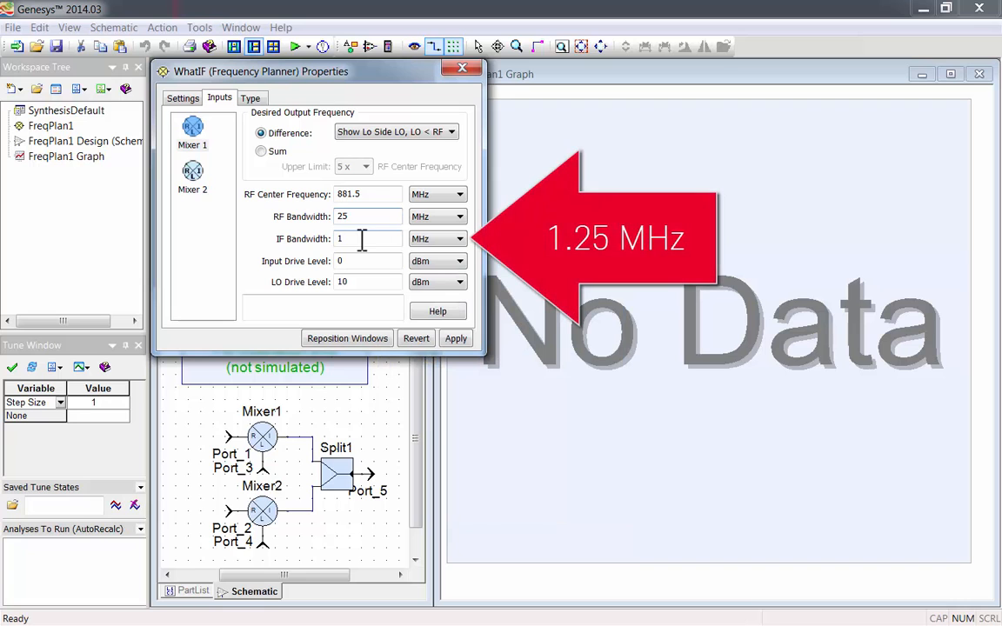
{"action": "type", "text": ".25"}
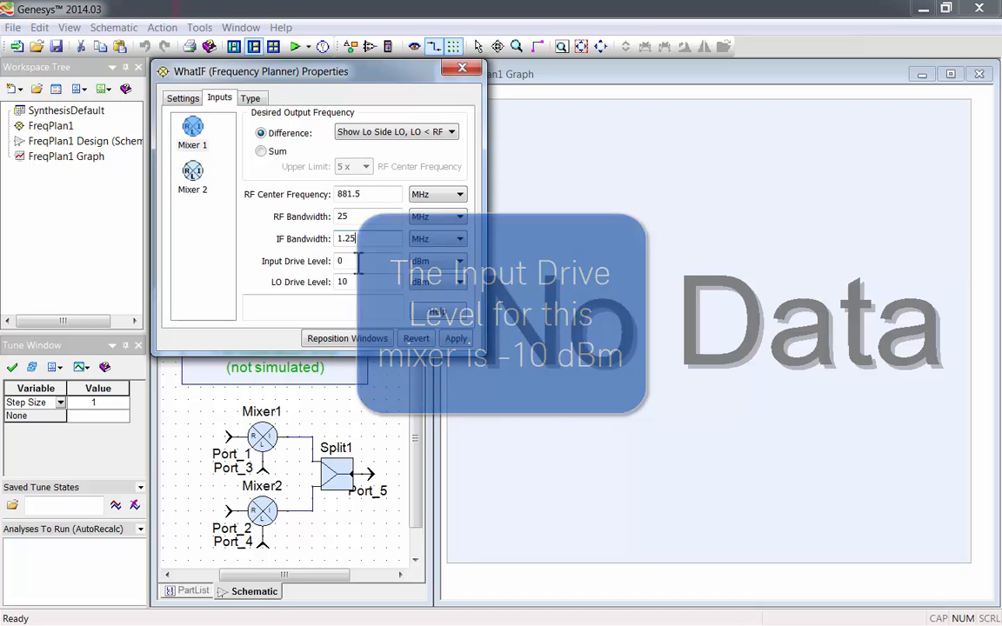
{"action": "left_click", "coordinate": [365, 261]}
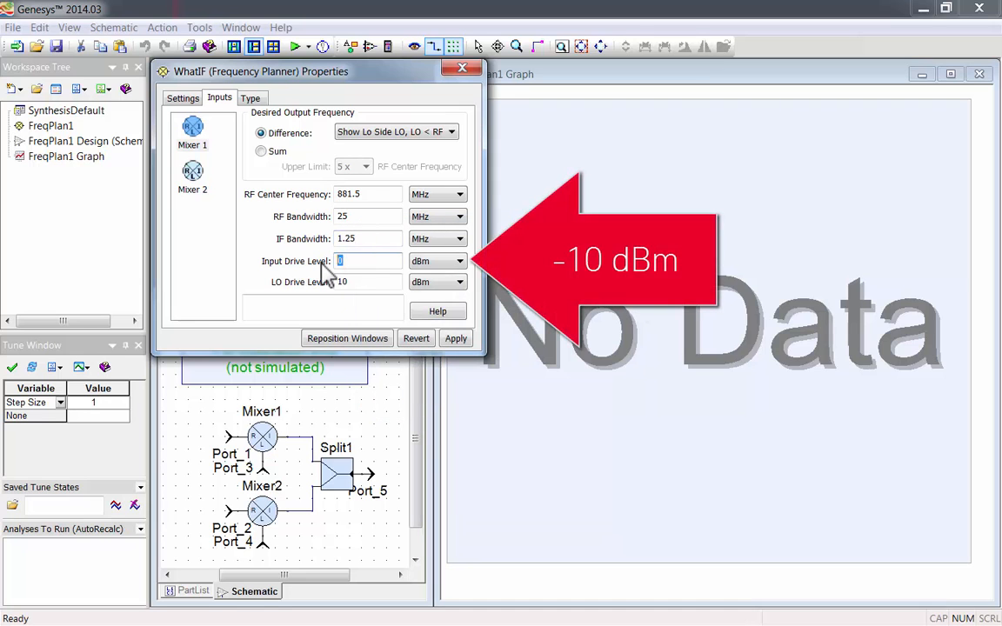
{"action": "type", "text": "-10"}
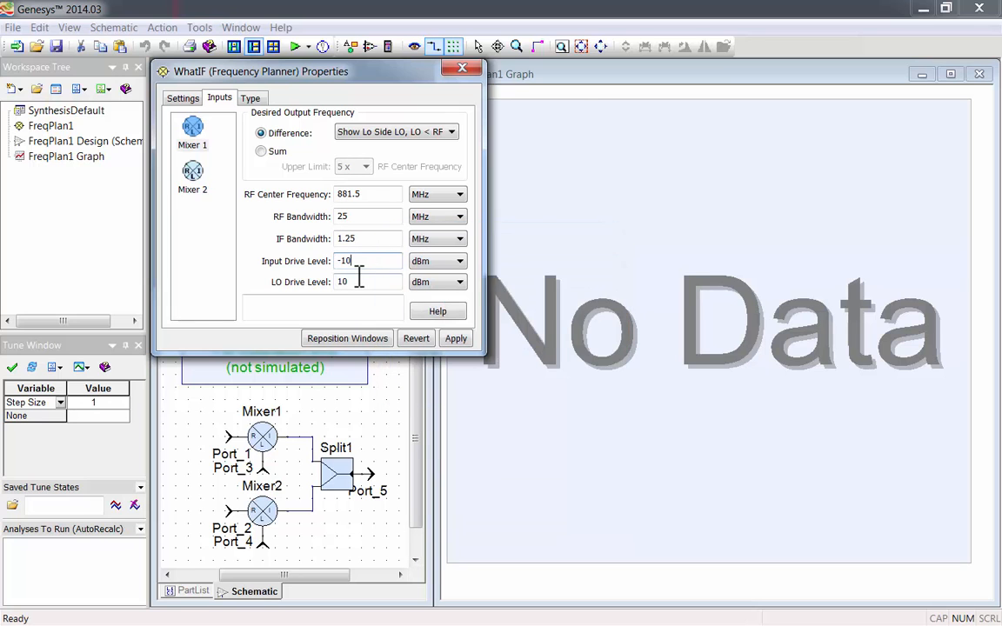
{"action": "type", "text": "7"}
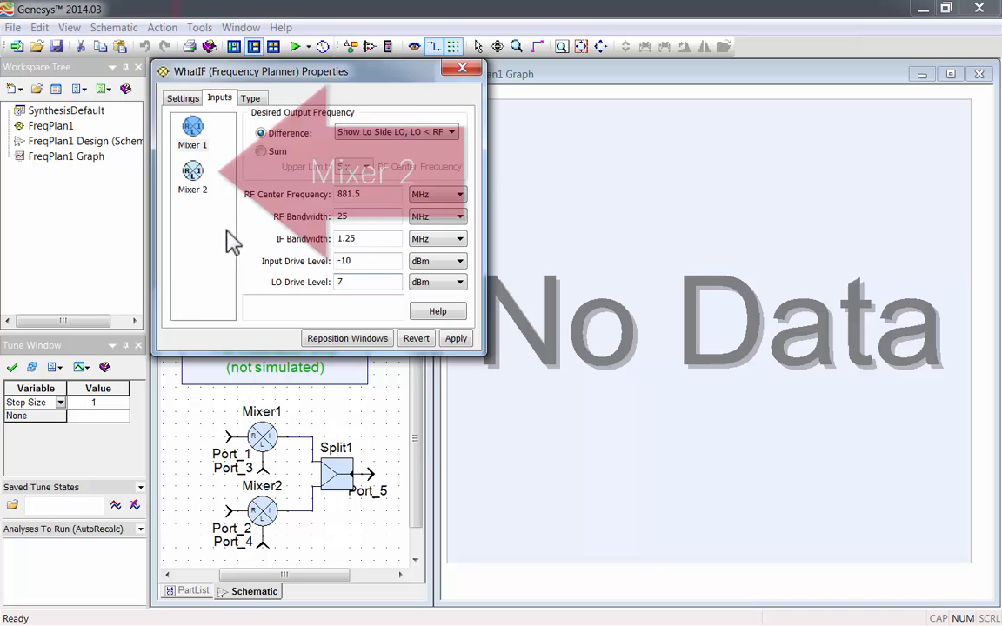
Step: Give Mixer 2 Hi Side LO, RF center 1960 MHz, RF bandwidth 60, IF bandwidth 1.25
{"action": "left_click", "coordinate": [193, 183]}
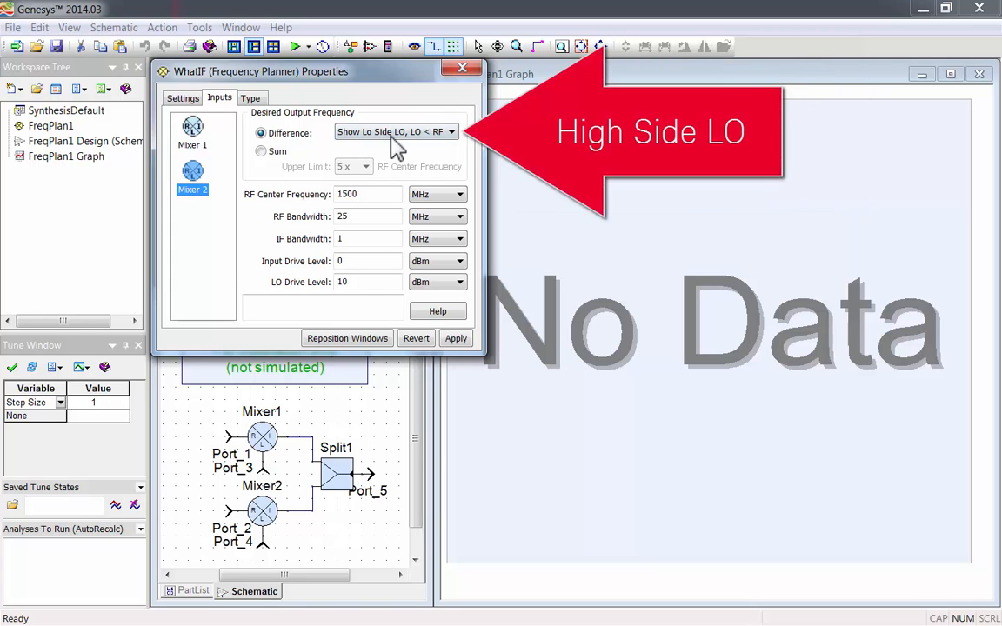
{"action": "left_click", "coordinate": [396, 131]}
{"action": "type", "text": "1"}
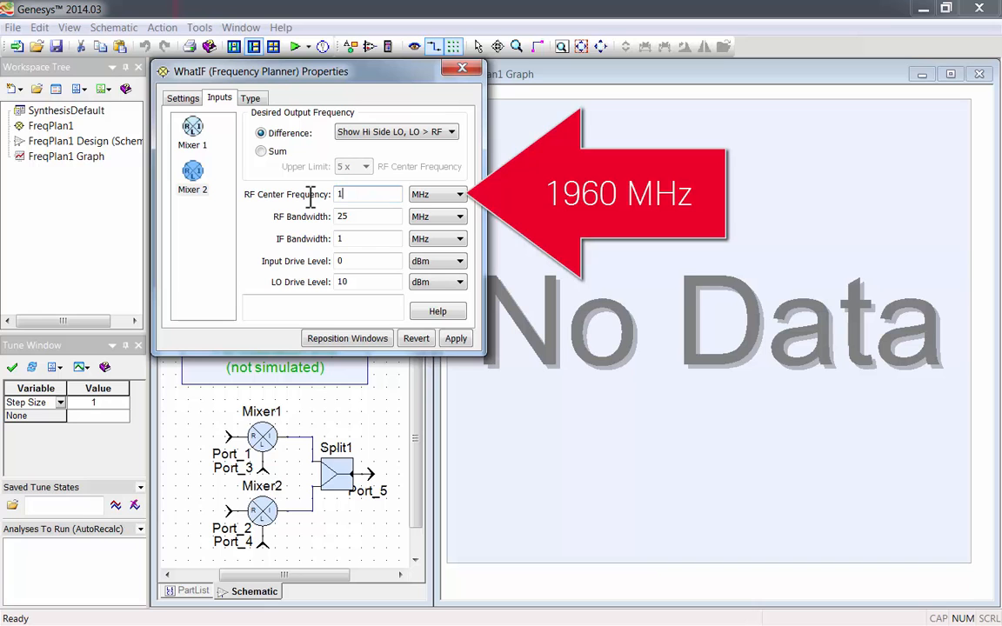
{"action": "type", "text": "960"}
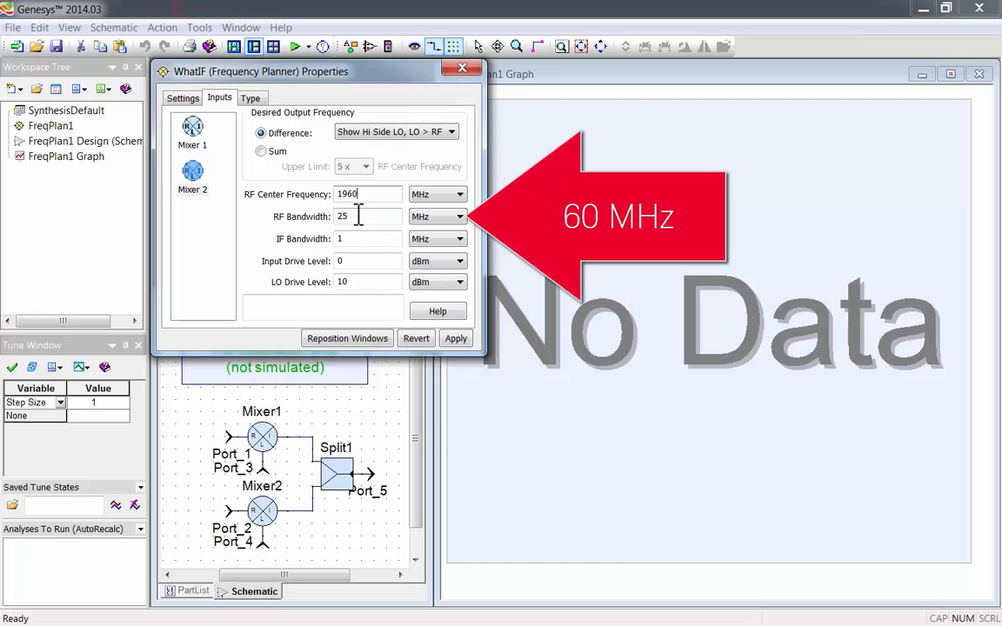
{"action": "type", "text": "60"}
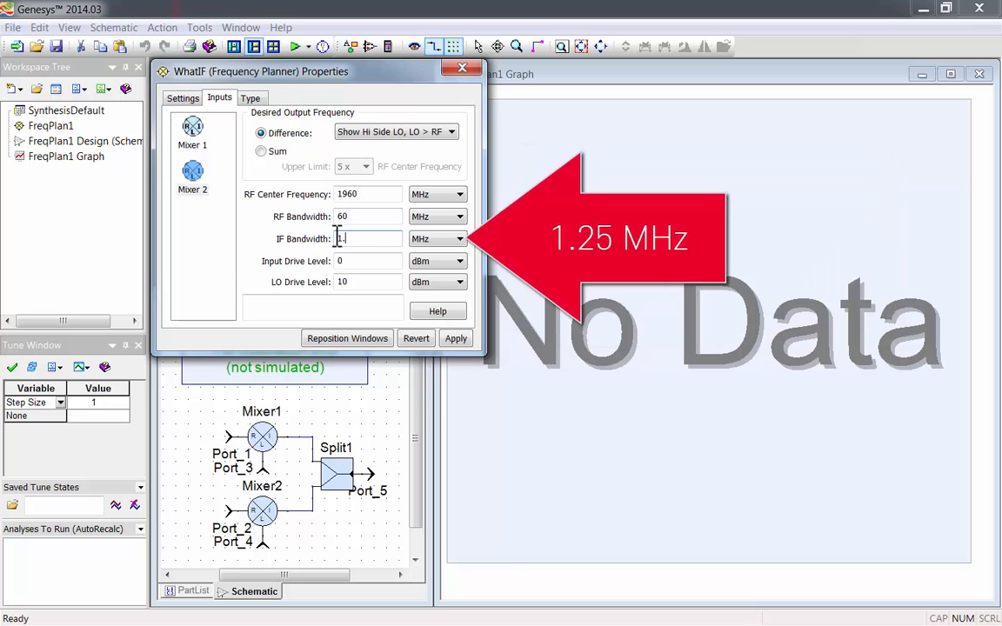
{"action": "type", "text": "1.25"}
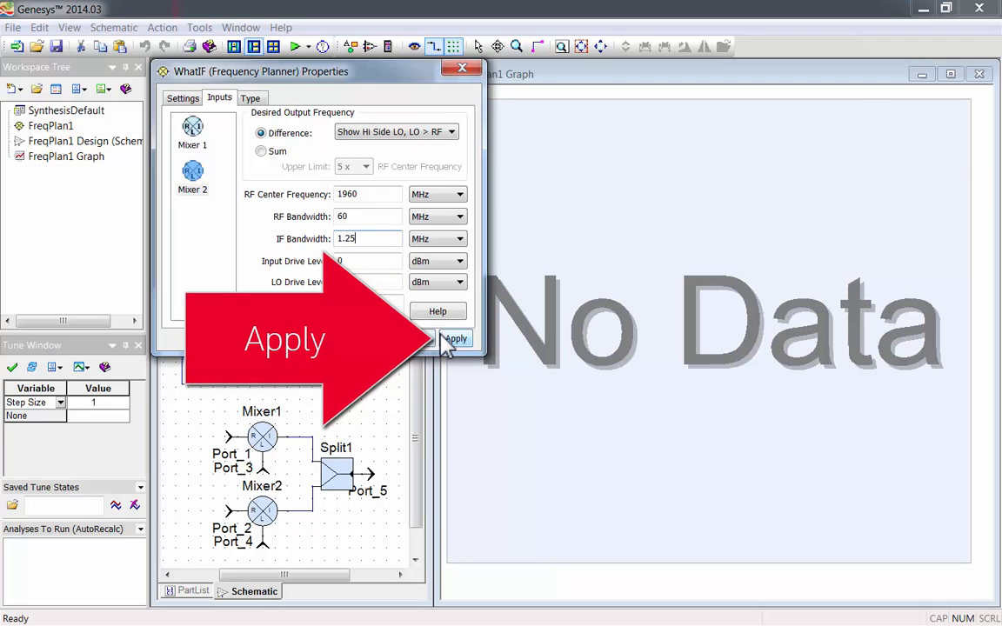
Step: Apply the two-mixer settings and activate the all-IF spur performance graph
{"action": "left_click", "coordinate": [455, 339]}
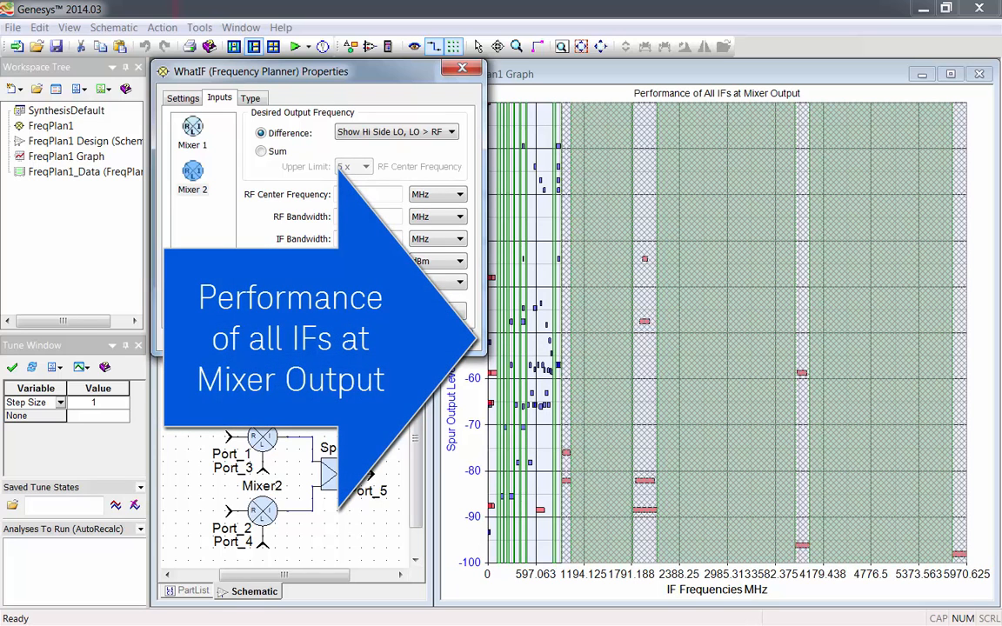
{"action": "left_click", "coordinate": [193, 183]}
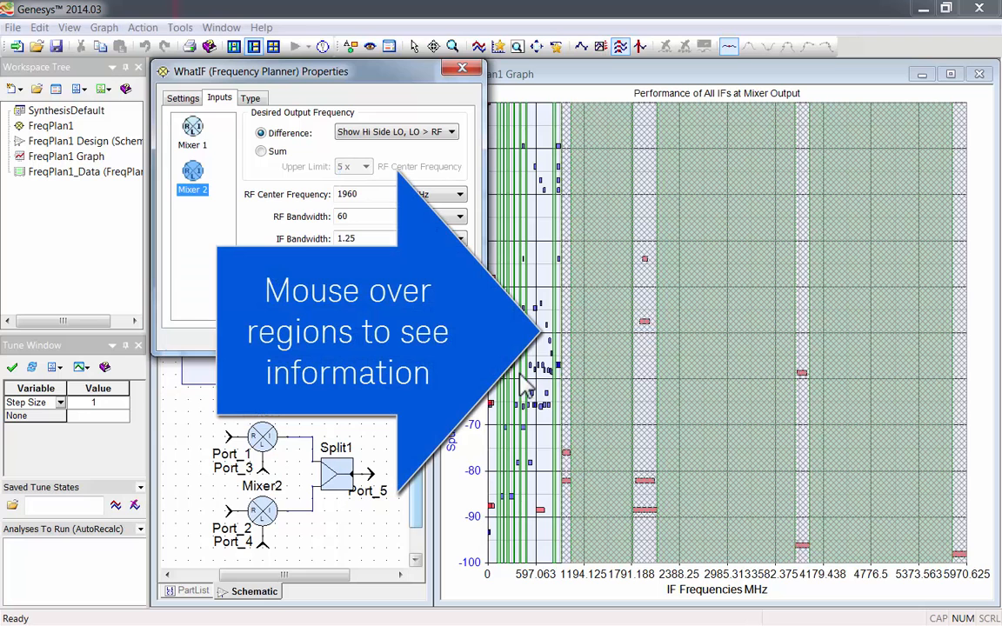
{"action": "mouse_move", "coordinate": [556, 401]}
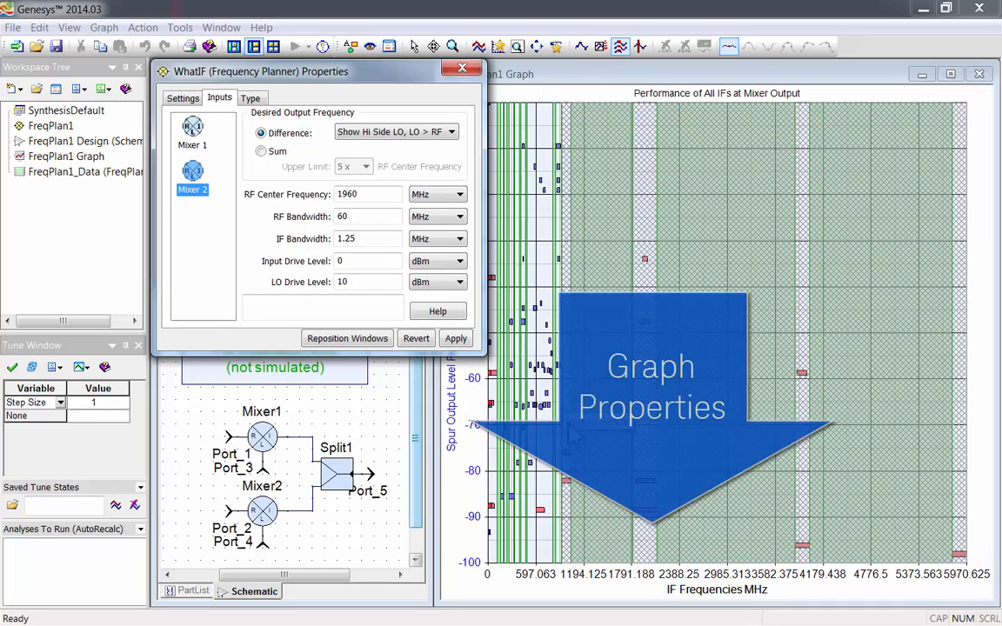
{"action": "mouse_move", "coordinate": [565, 583]}
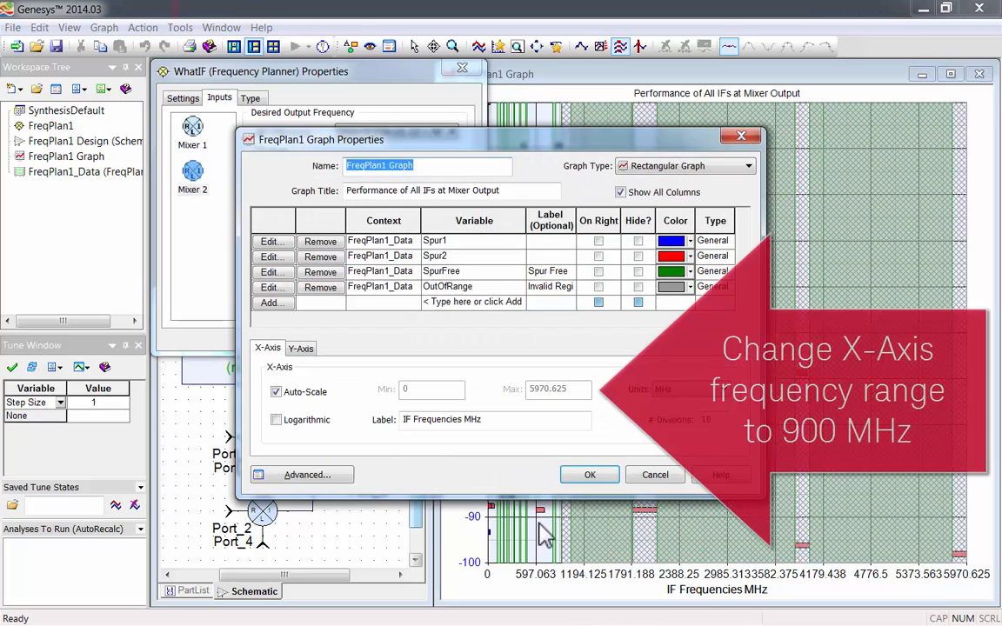
Step: Turn off X-axis auto-scale and set the graph's IF axis maximum to 900 MHz
{"action": "left_click", "coordinate": [276, 392]}
{"action": "type", "text": "900"}
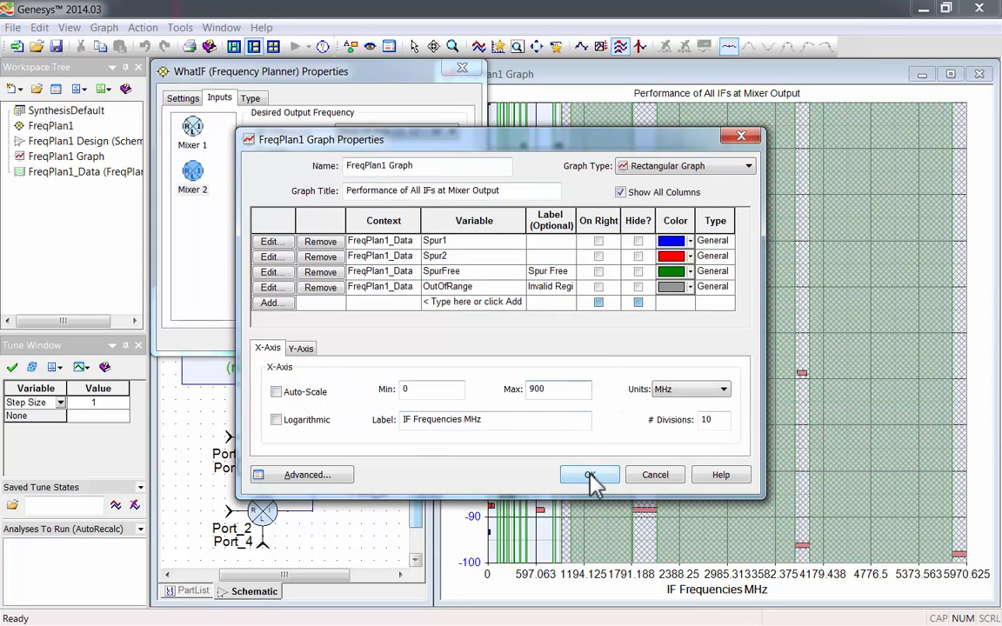
{"action": "left_click", "coordinate": [590, 474]}
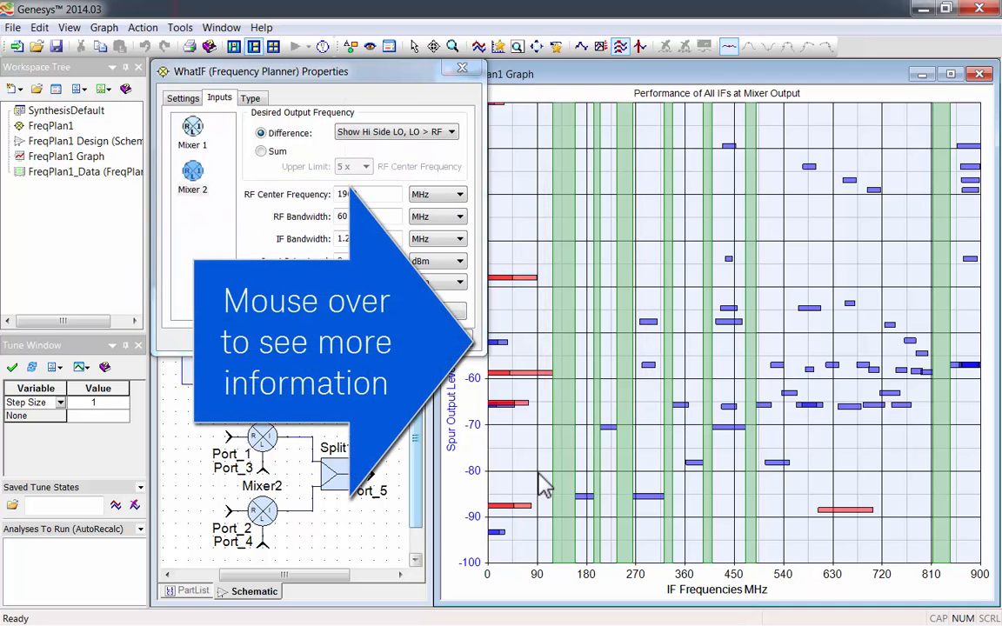
{"action": "mouse_move", "coordinate": [626, 486]}
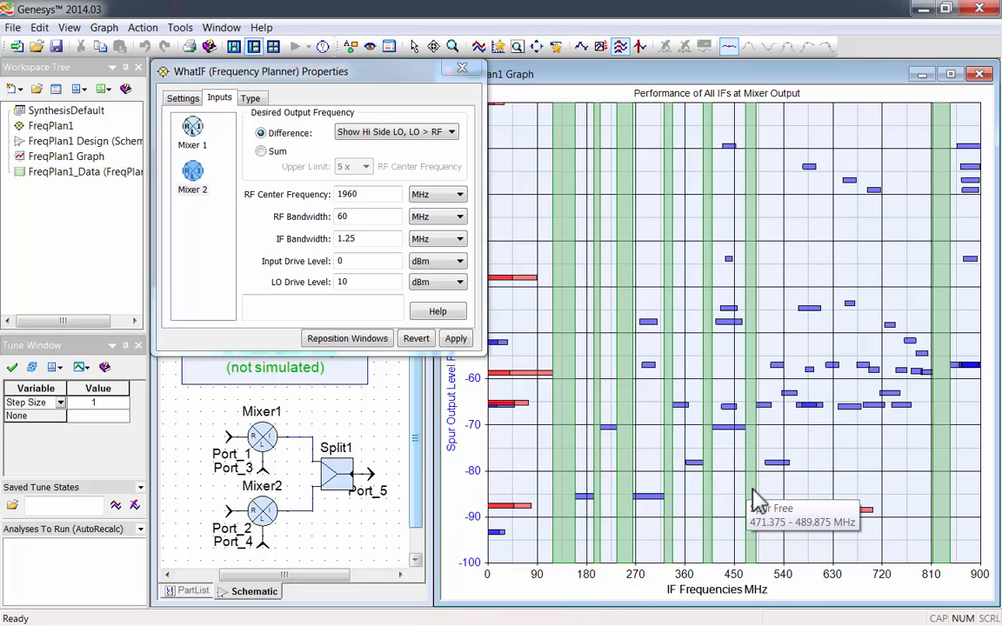
{"action": "mouse_move", "coordinate": [844, 511]}
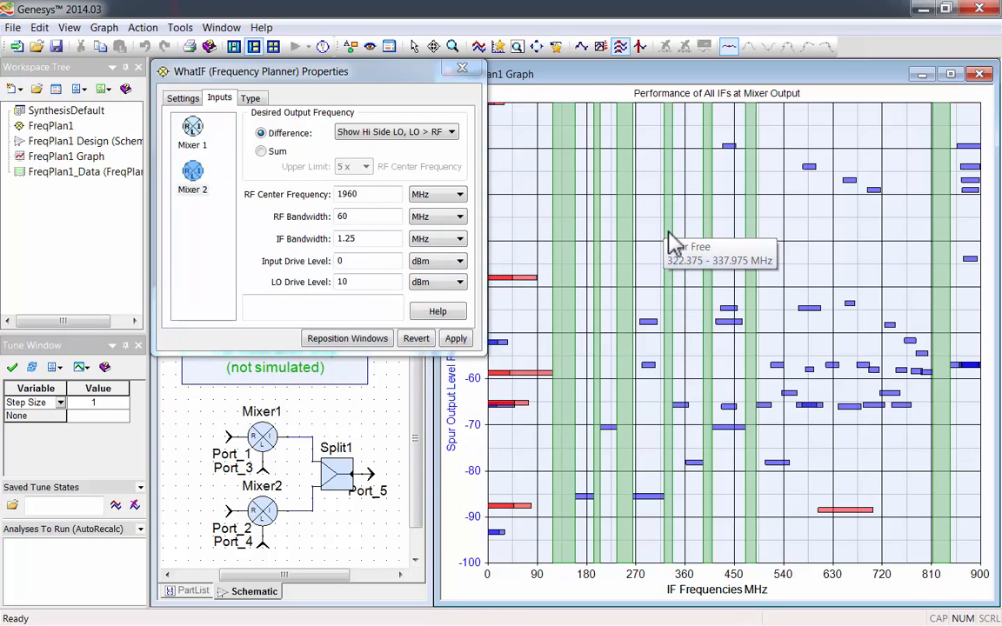
Step: Switch to Single Intermediate Frequency at 328 MHz and recalculate the spurs
{"action": "left_click", "coordinate": [183, 98]}
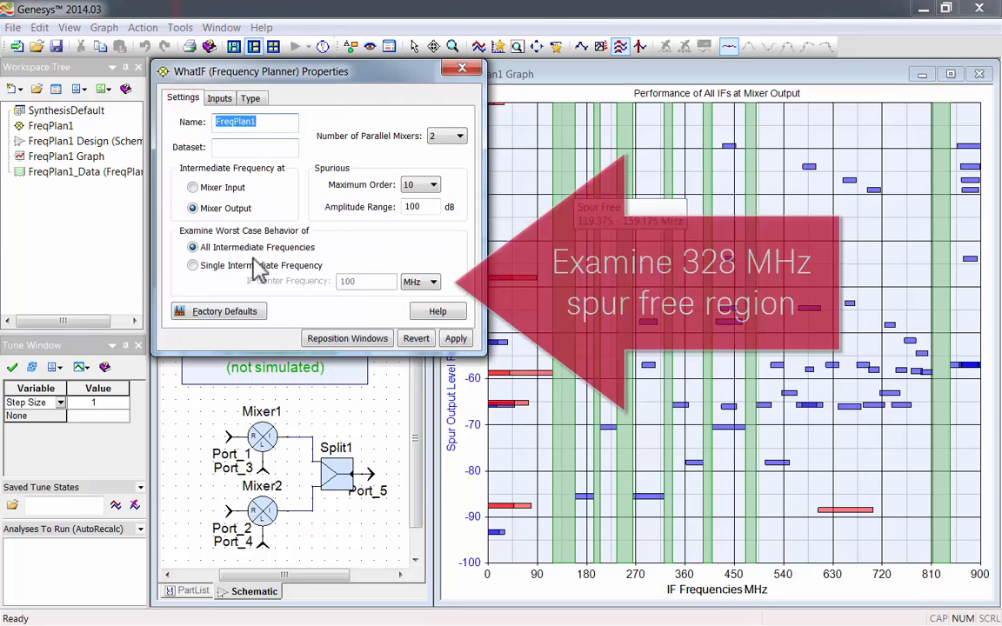
{"action": "left_click", "coordinate": [192, 265]}
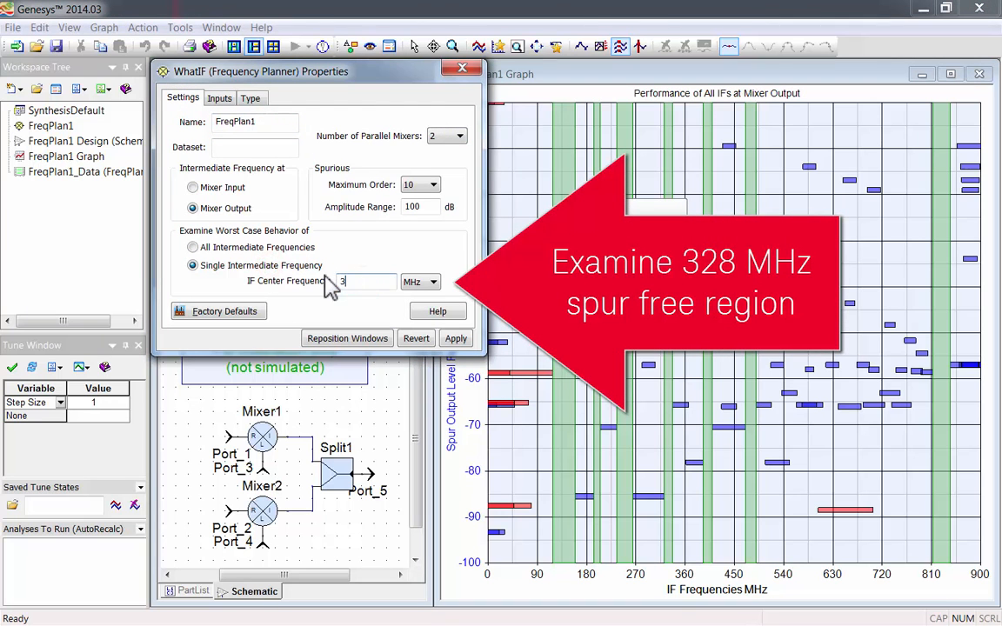
{"action": "left_click", "coordinate": [456, 338]}
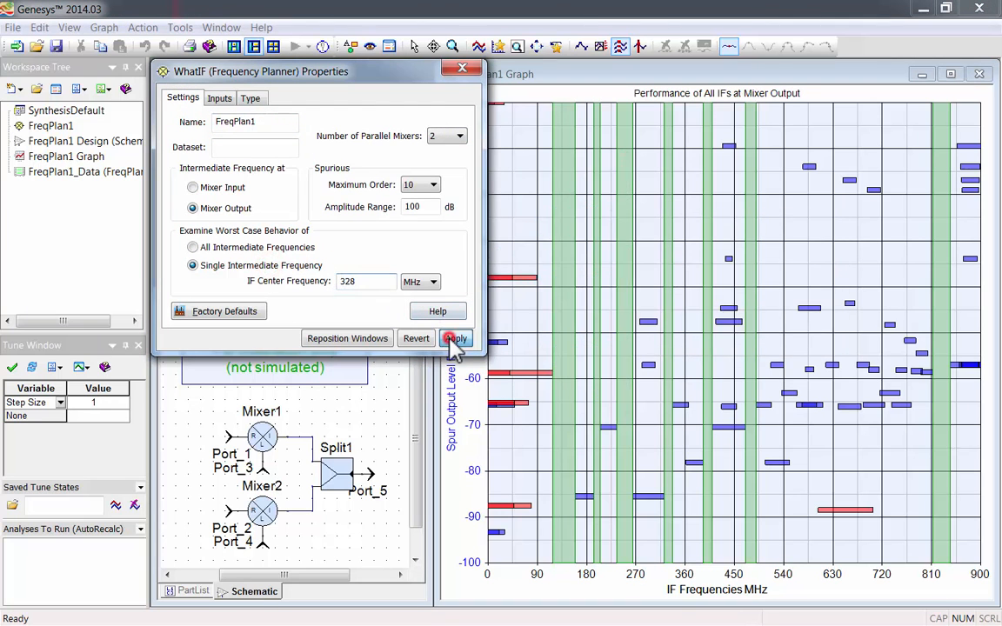
{"action": "left_click", "coordinate": [456, 339]}
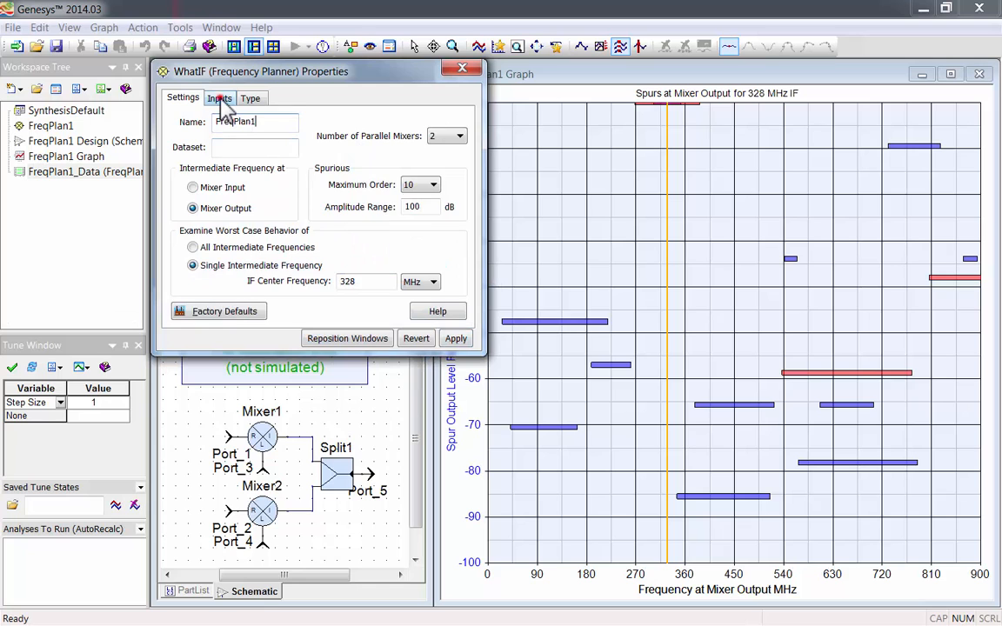
Step: Check the LO ranges of Mixer 1 and Mixer 2, then view Mixer 2's type options
{"action": "left_click", "coordinate": [219, 97]}
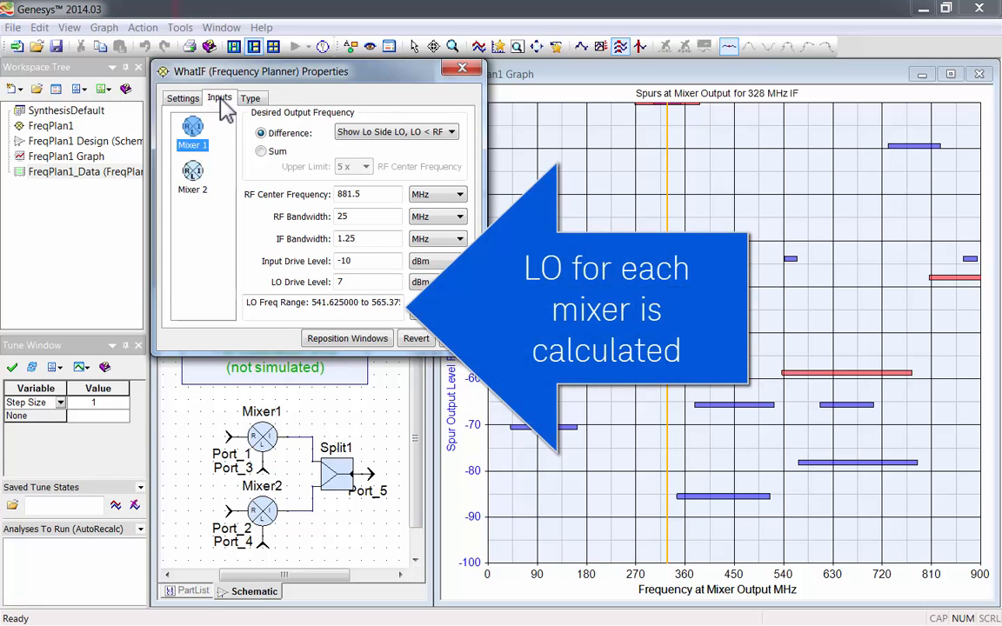
{"action": "mouse_move", "coordinate": [208, 182]}
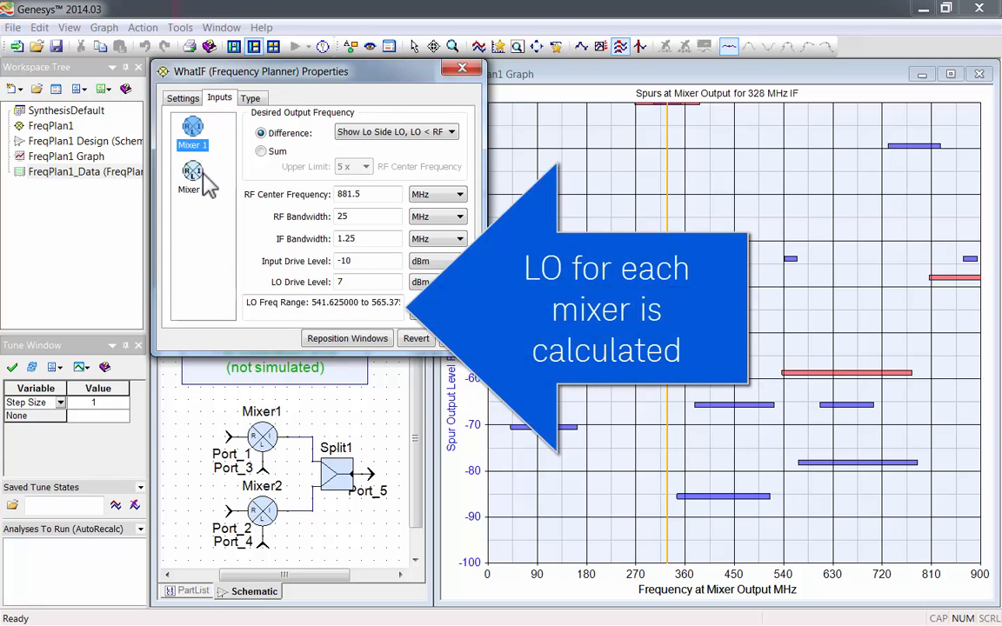
{"action": "left_click", "coordinate": [192, 179]}
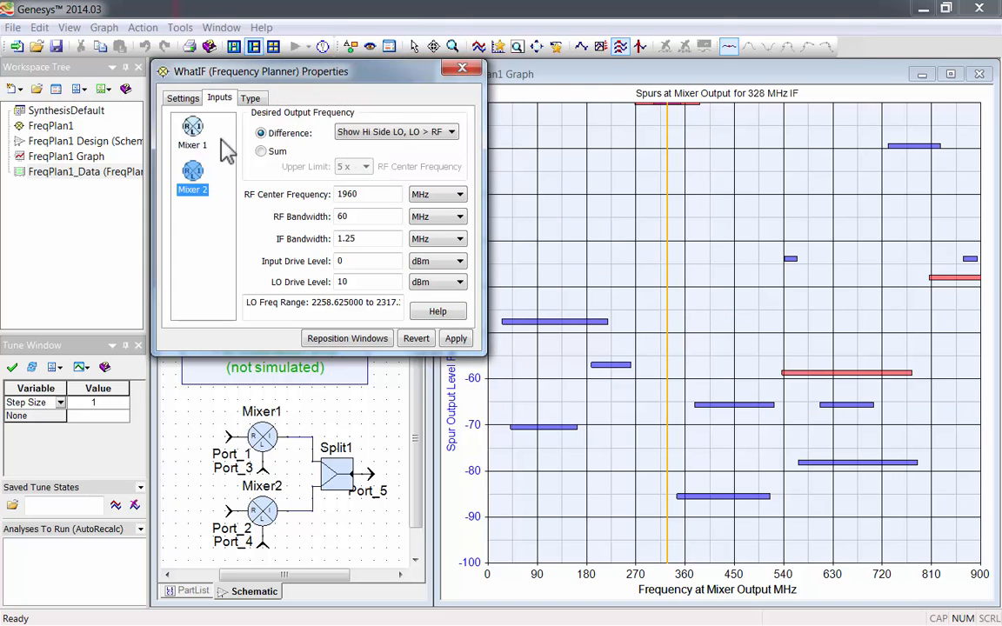
{"action": "left_click", "coordinate": [250, 98]}
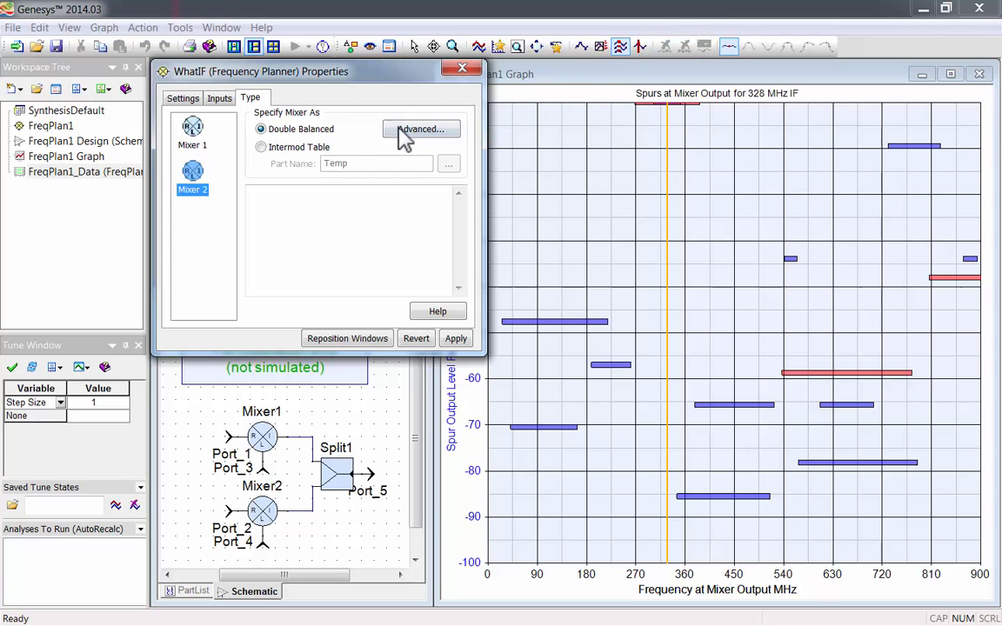
{"action": "left_click", "coordinate": [421, 129]}
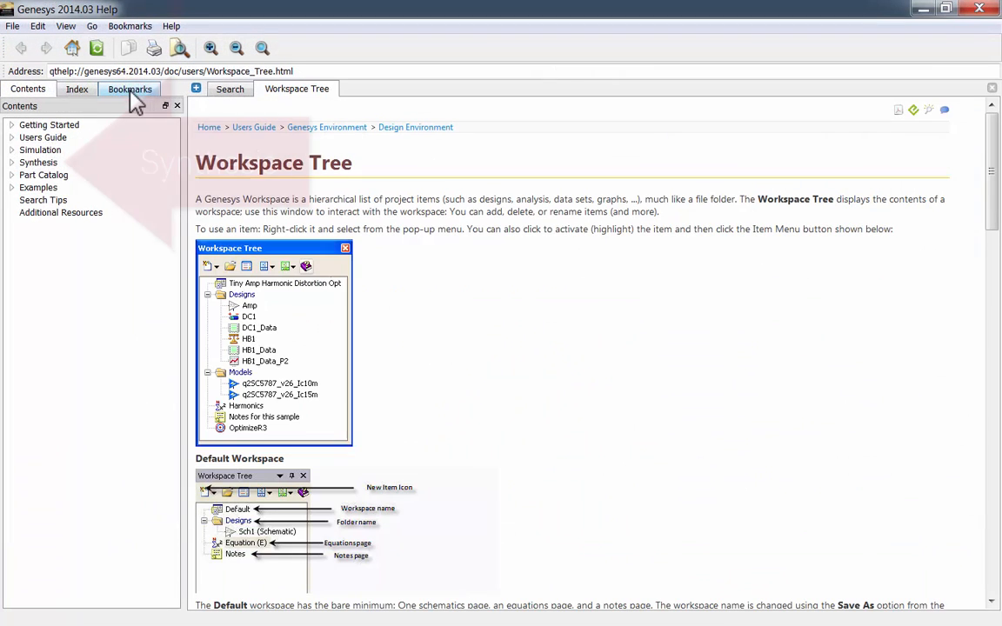
Step: Read the WhatIF Dialog Box Reference, then set Mixer 2 to Intermod Table and browse parts
{"action": "left_click", "coordinate": [38, 163]}
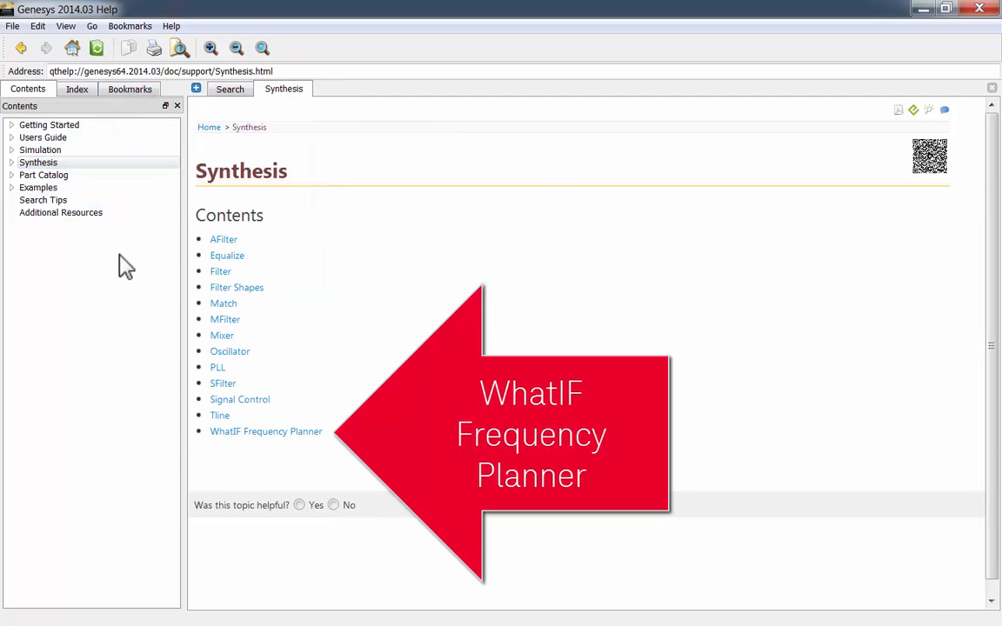
{"action": "left_click", "coordinate": [266, 432]}
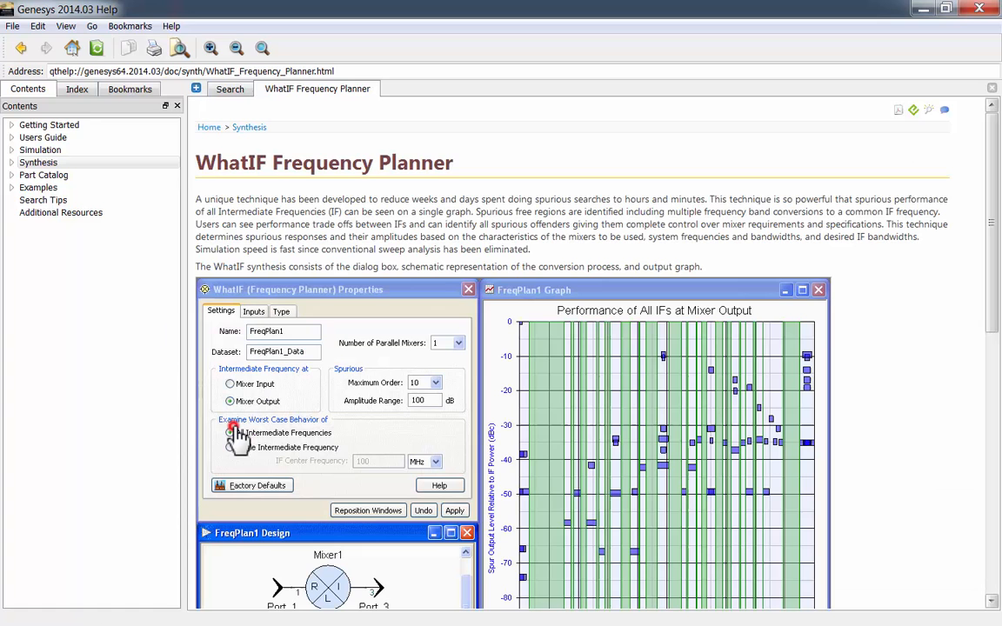
{"action": "scroll", "scroll_direction": "down", "scroll_amount": 3}
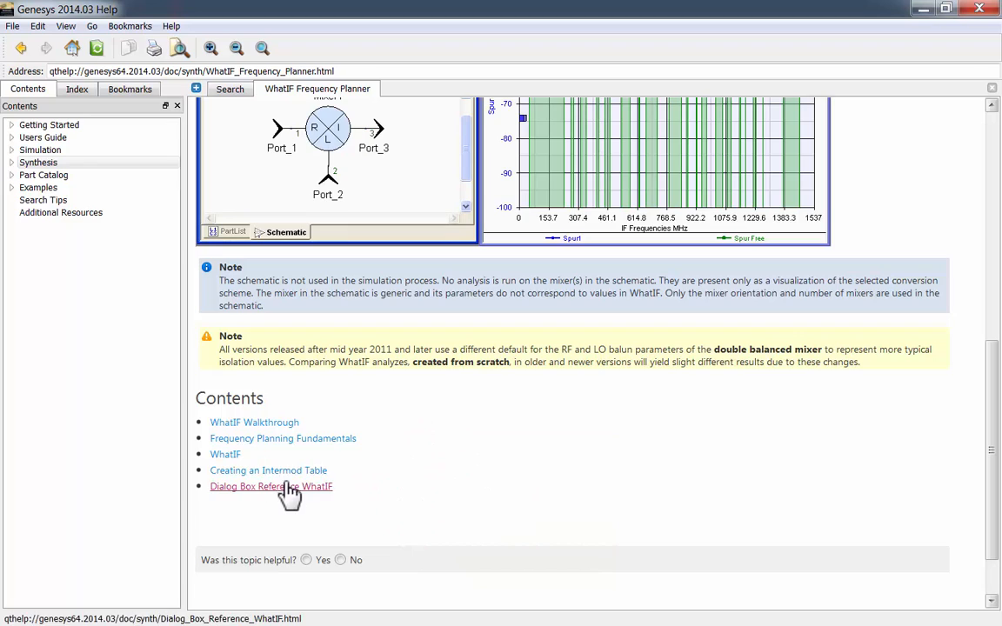
{"action": "left_click", "coordinate": [271, 486]}
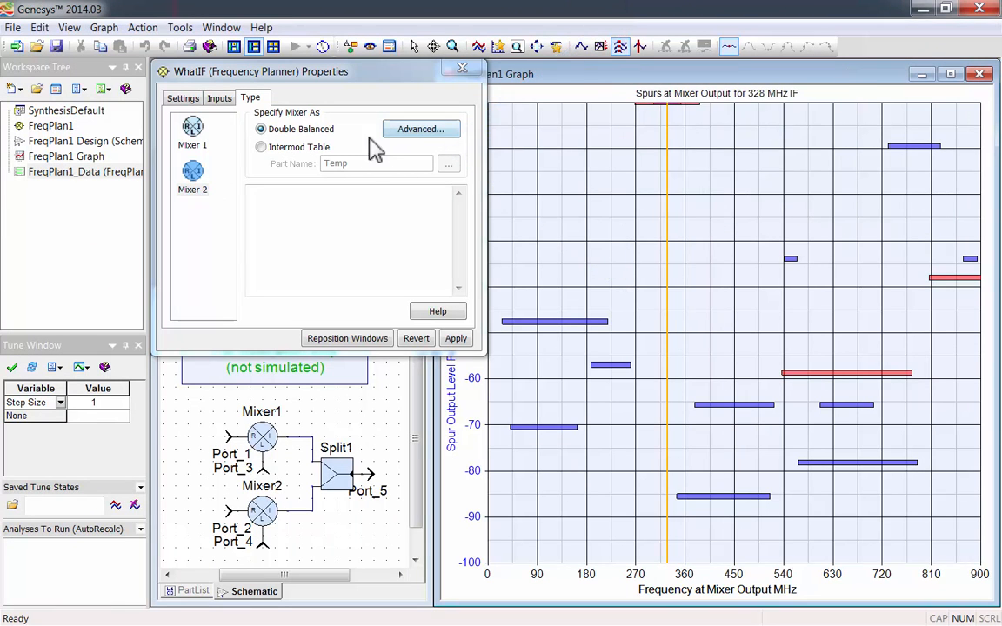
{"action": "left_click", "coordinate": [261, 146]}
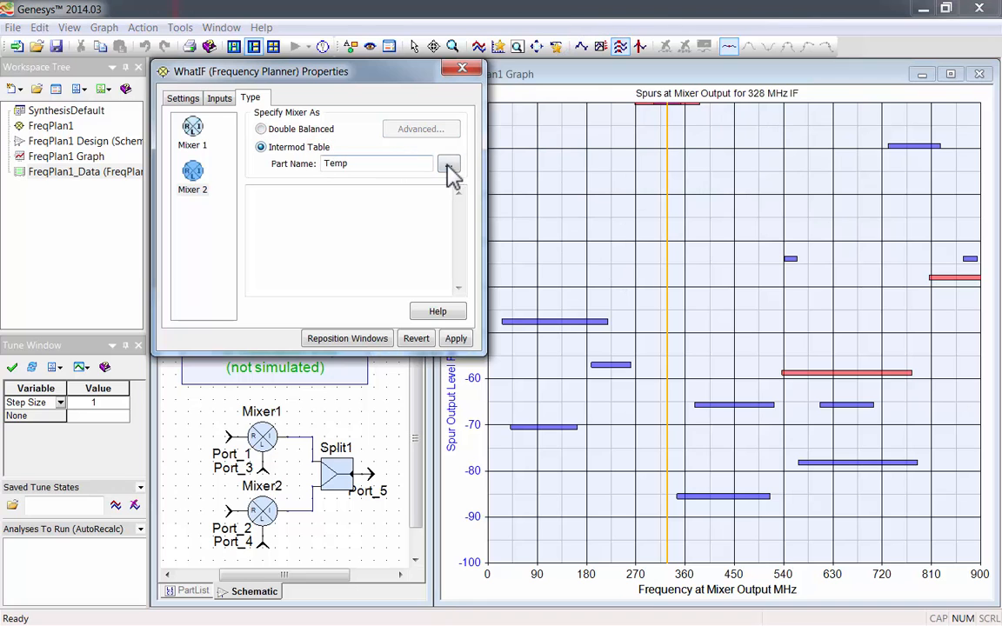
{"action": "left_click", "coordinate": [449, 165]}
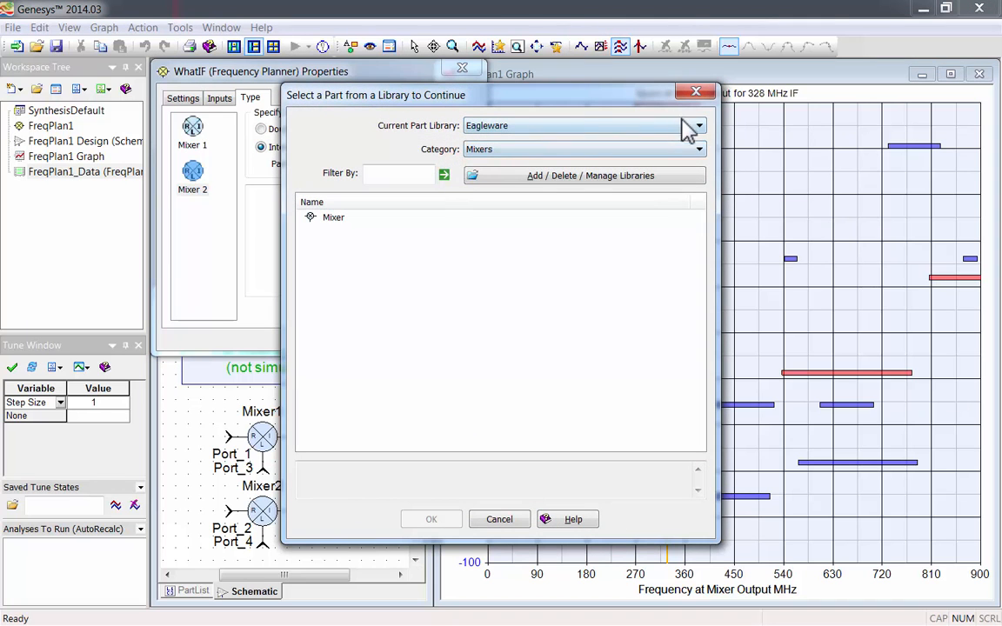
Step: From the Hittite library's Table_Mixers category, pick the HMC333 mixer as Mixer 2's intermod table
{"action": "left_click", "coordinate": [695, 126]}
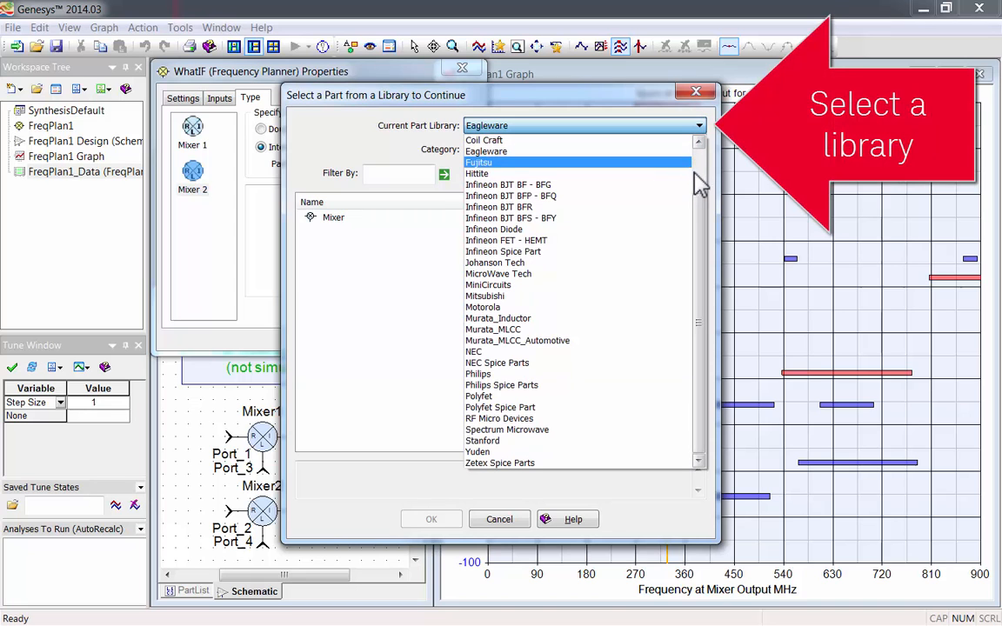
{"action": "left_click", "coordinate": [477, 173]}
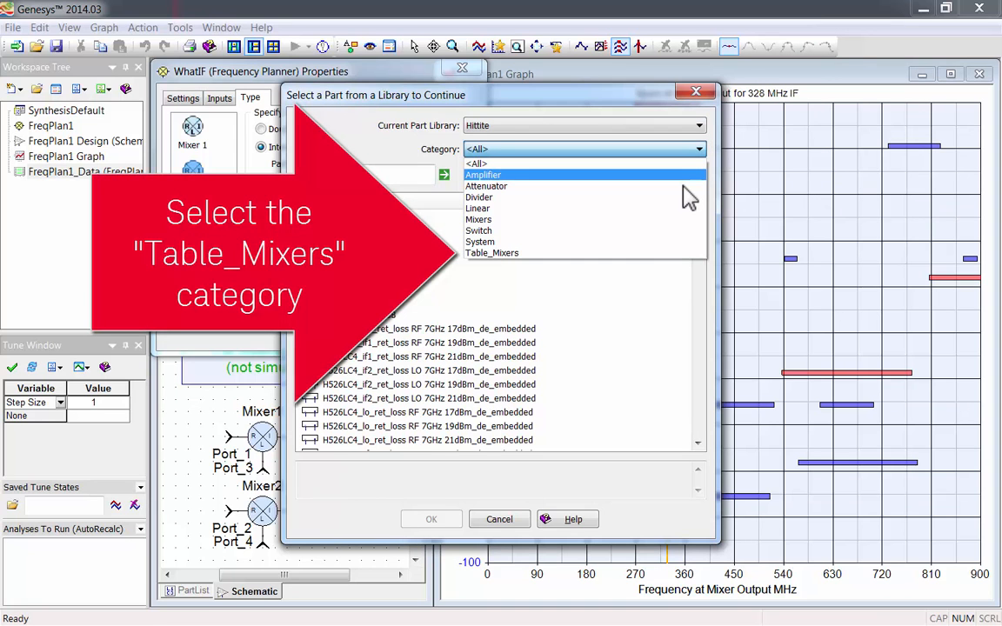
{"action": "left_click", "coordinate": [492, 253]}
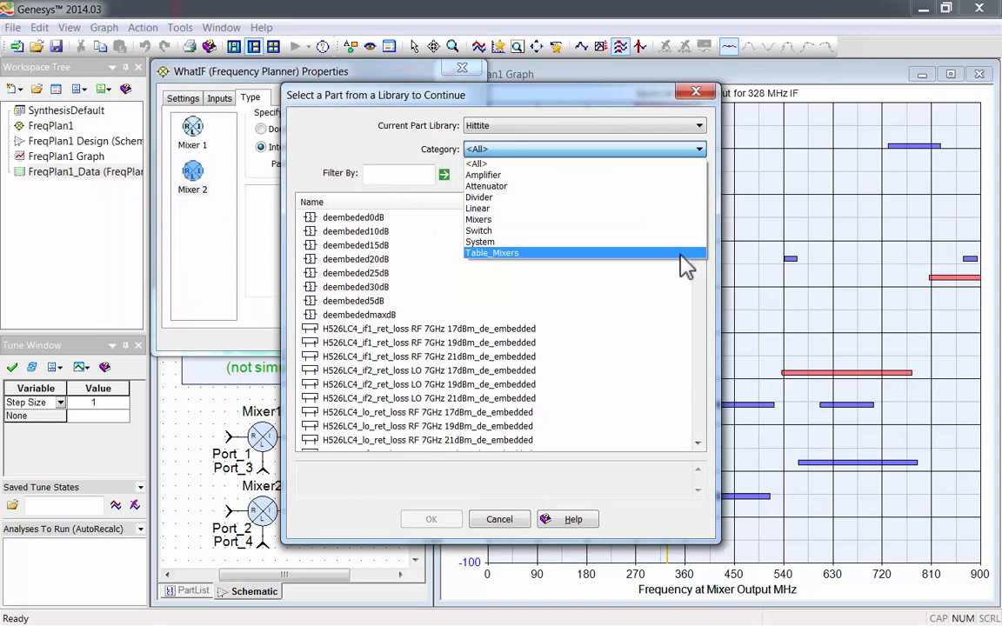
{"action": "left_click", "coordinate": [492, 253]}
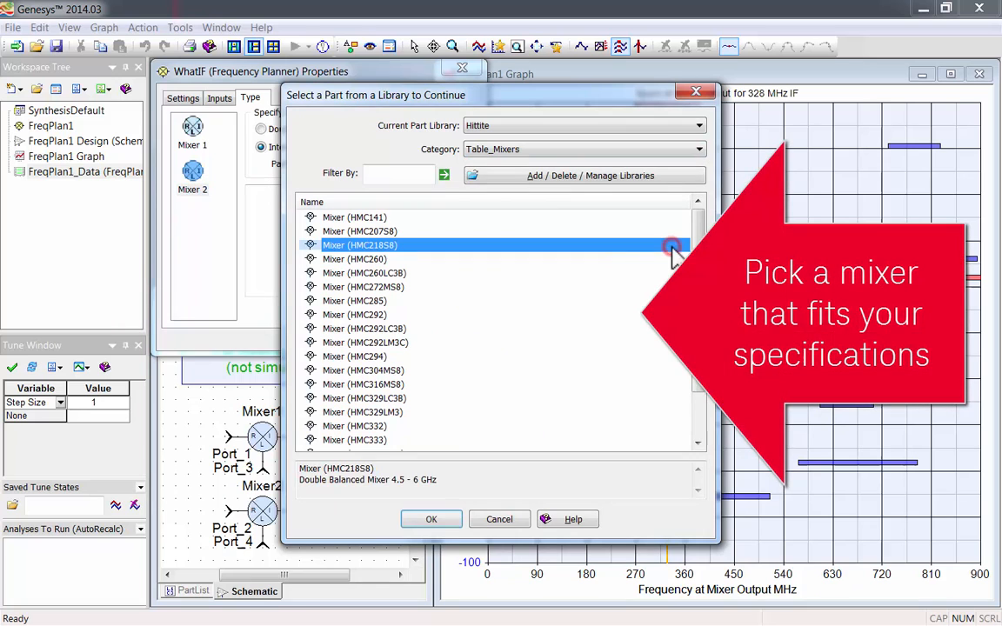
{"action": "left_click", "coordinate": [362, 287]}
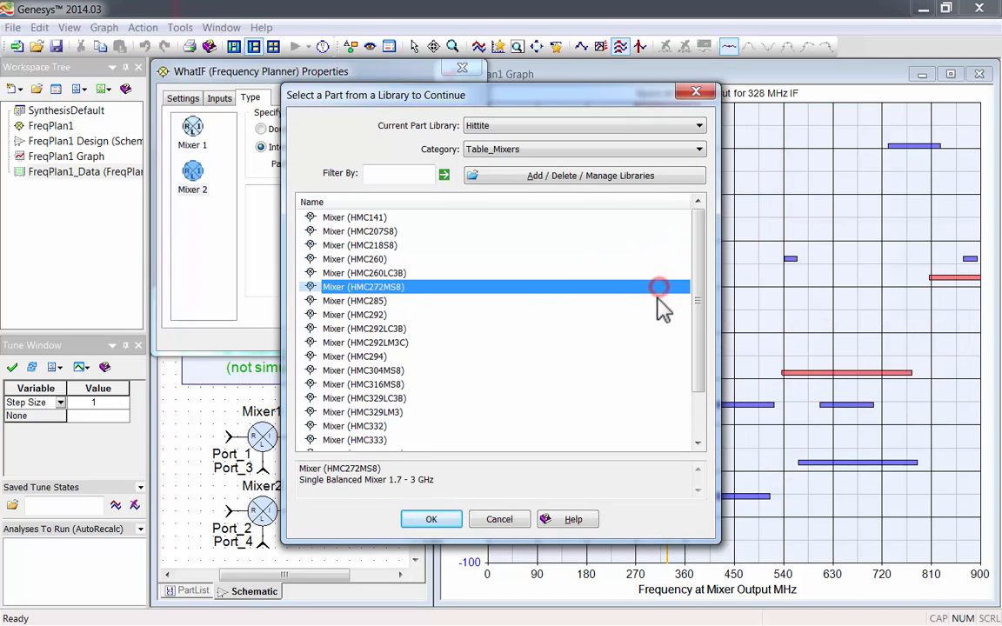
{"action": "left_click", "coordinate": [354, 440]}
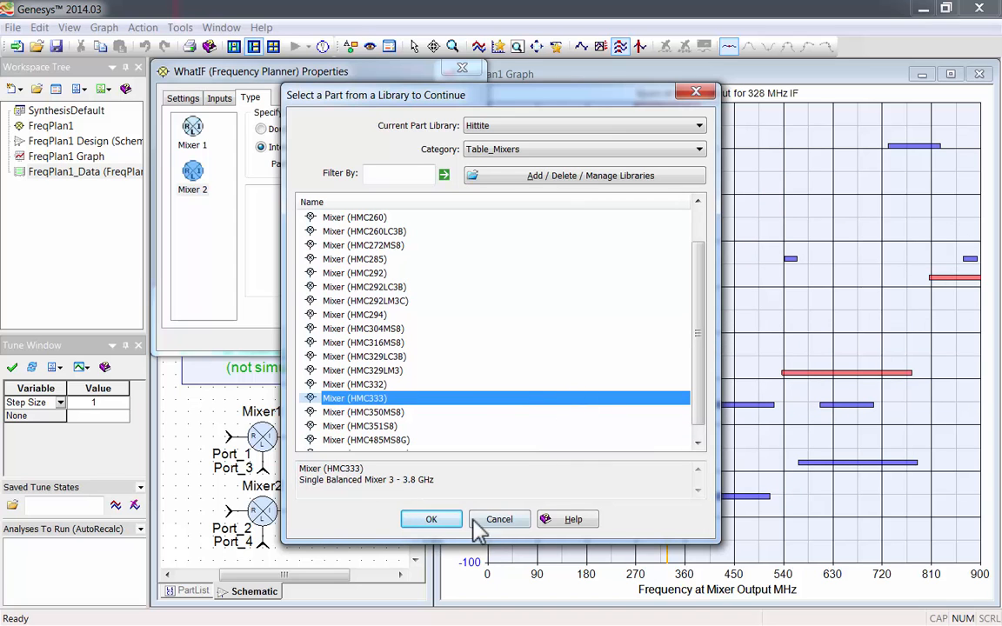
{"action": "left_click", "coordinate": [431, 519]}
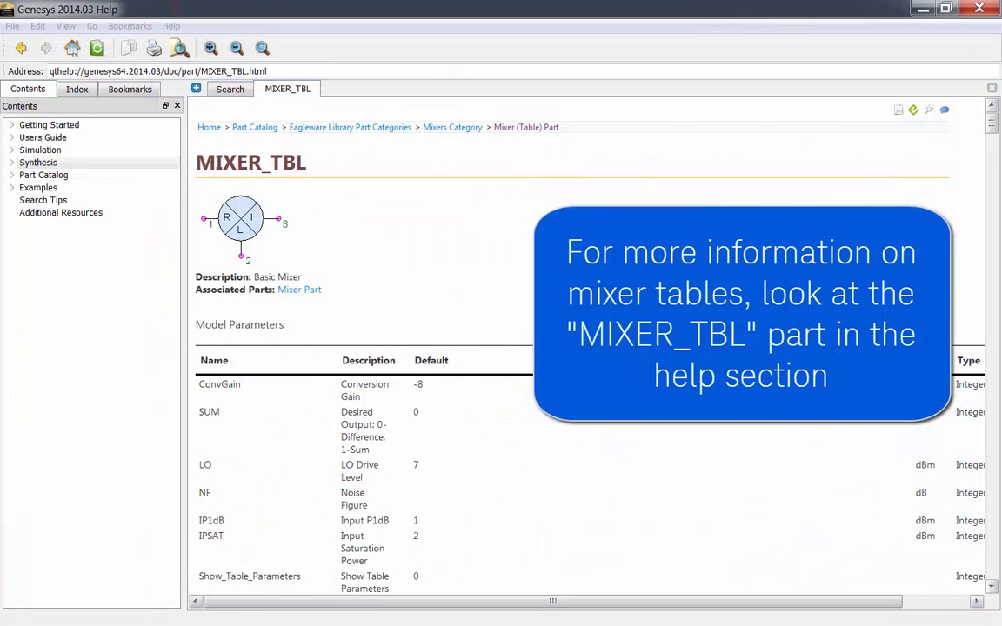
Step: Read the MIXER_TBL help page, then apply HMC333@Hittite to recalculate the 328 MHz spurs
{"action": "scroll", "scroll_direction": "down", "scroll_amount": 3}
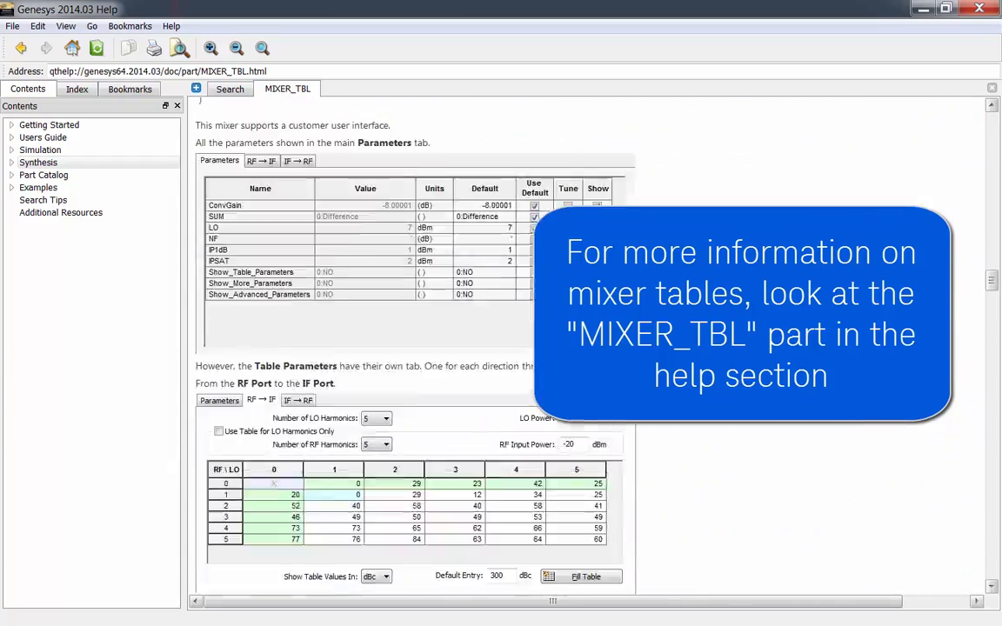
{"action": "scroll", "scroll_direction": "down", "scroll_amount": 3}
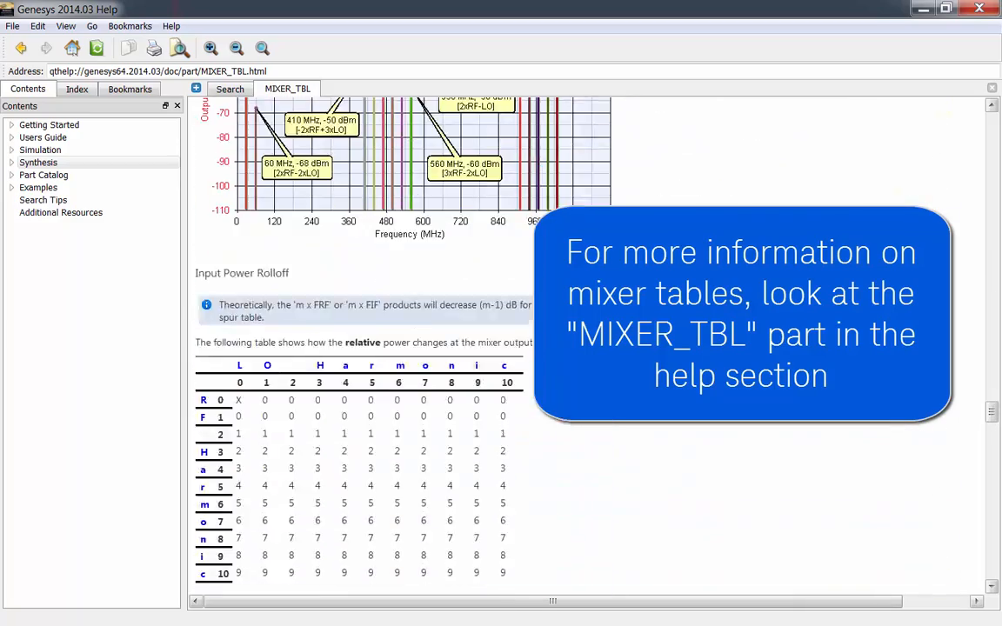
{"action": "scroll", "scroll_direction": "down", "scroll_amount": 3}
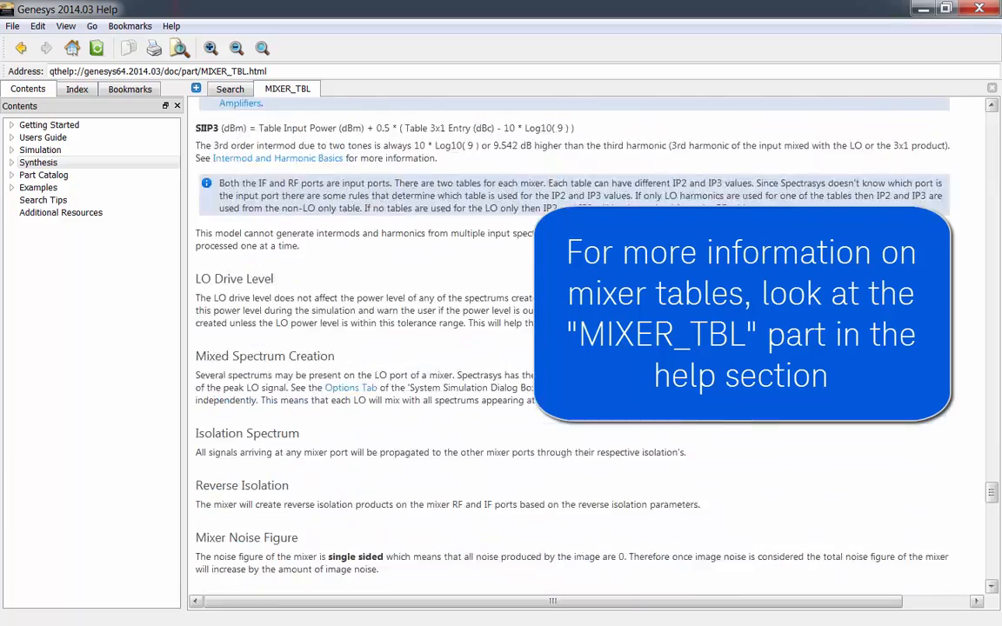
{"action": "scroll", "scroll_direction": "down", "scroll_amount": 3}
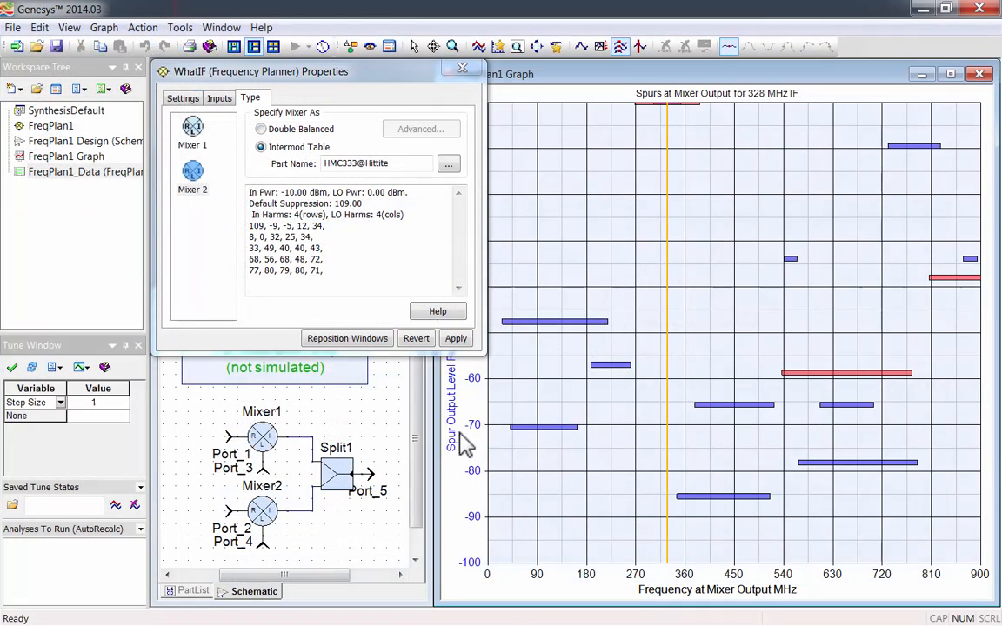
{"action": "left_click", "coordinate": [456, 338]}
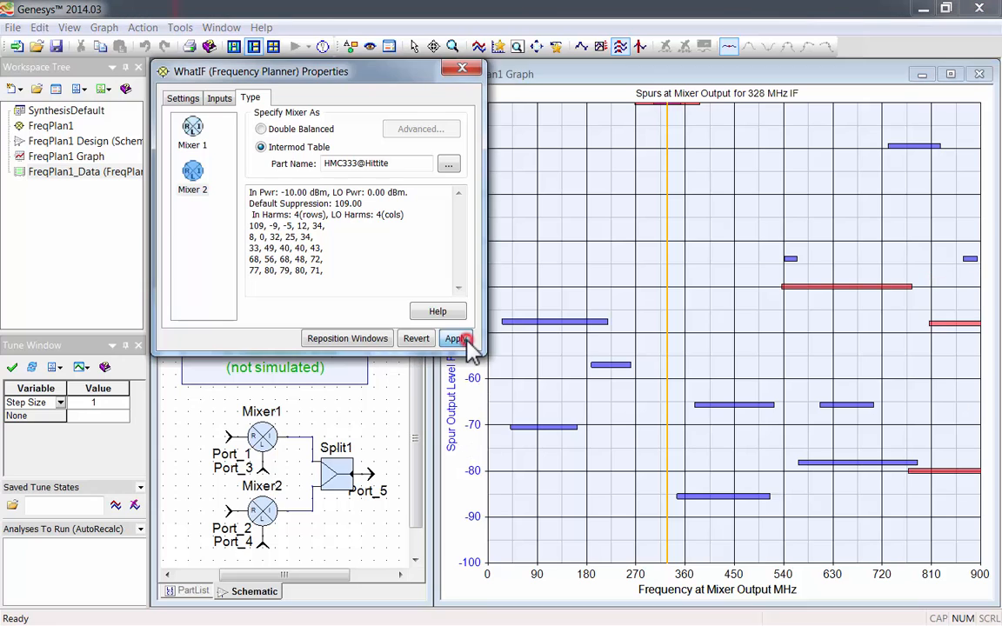